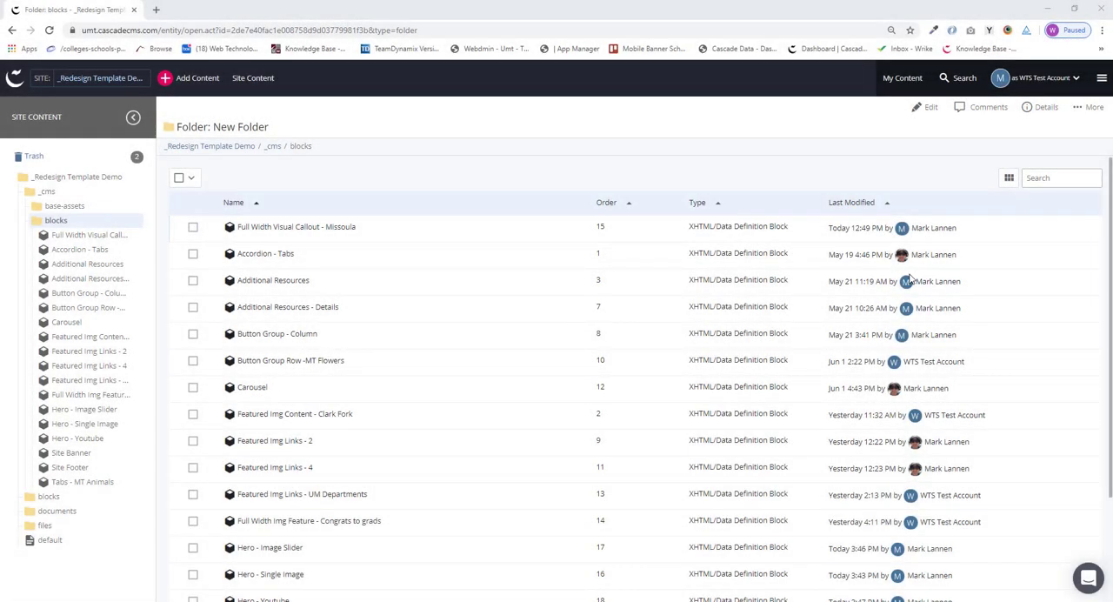
mouse_move(932, 282)
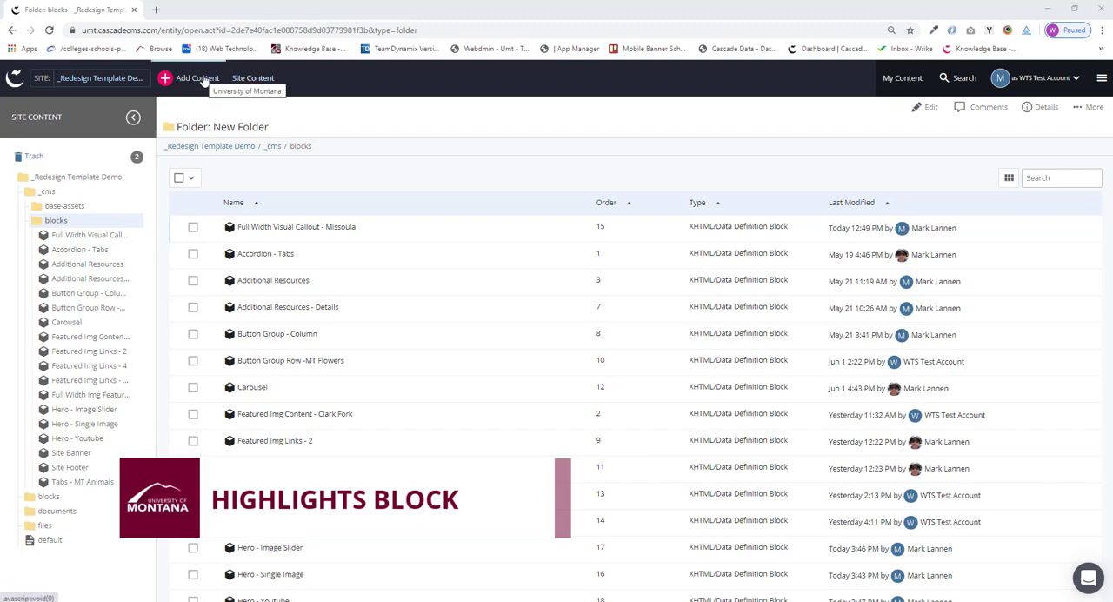
mouse_move(190, 78)
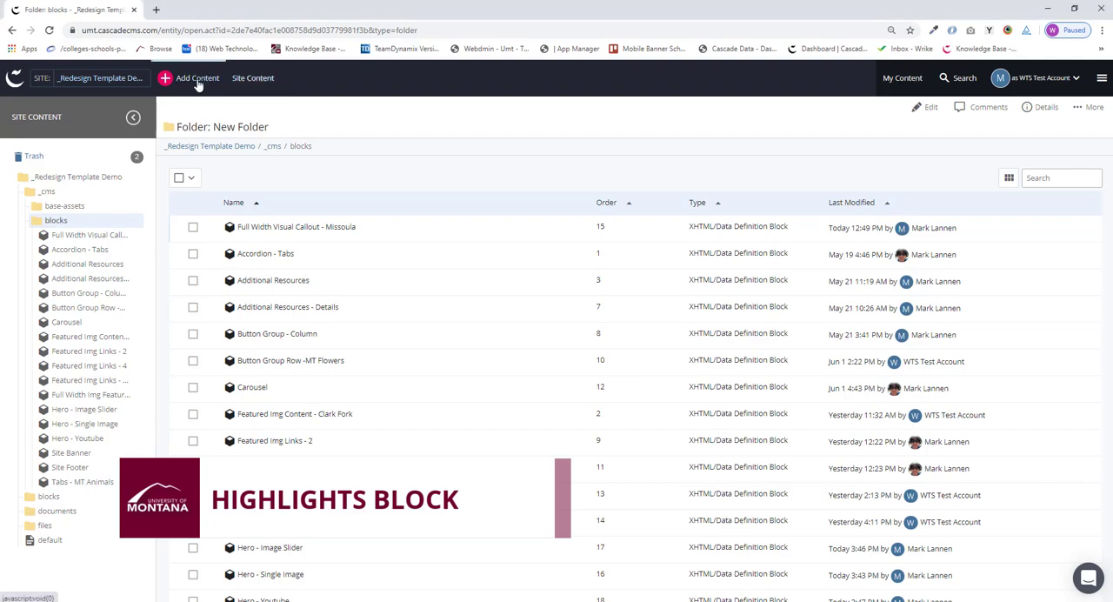
- Create a new Highlights row block via Add Content > Blocks
click(194, 78)
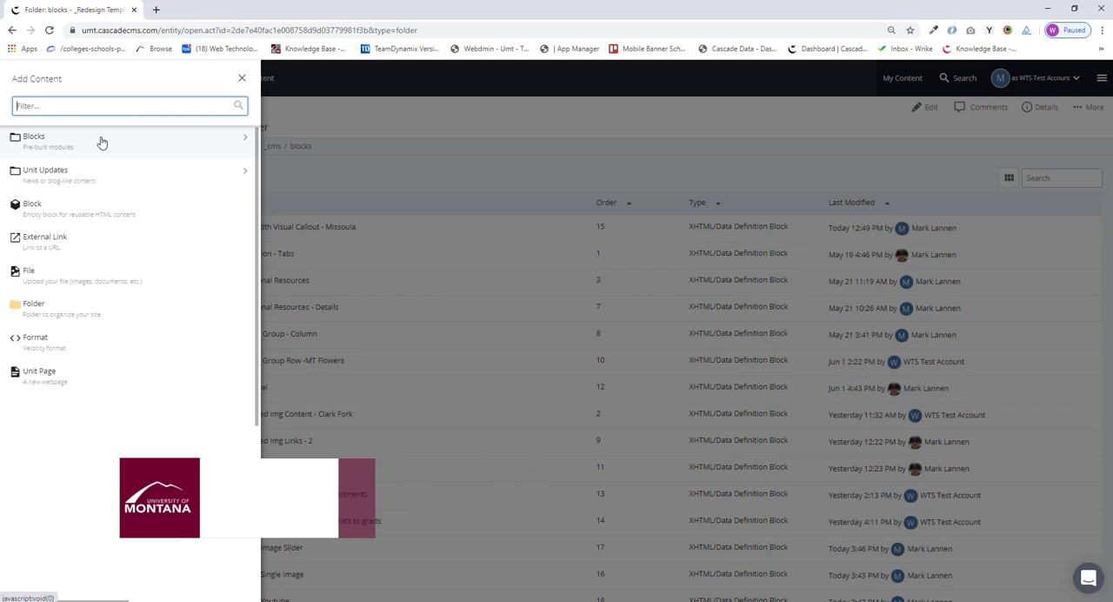
click(50, 141)
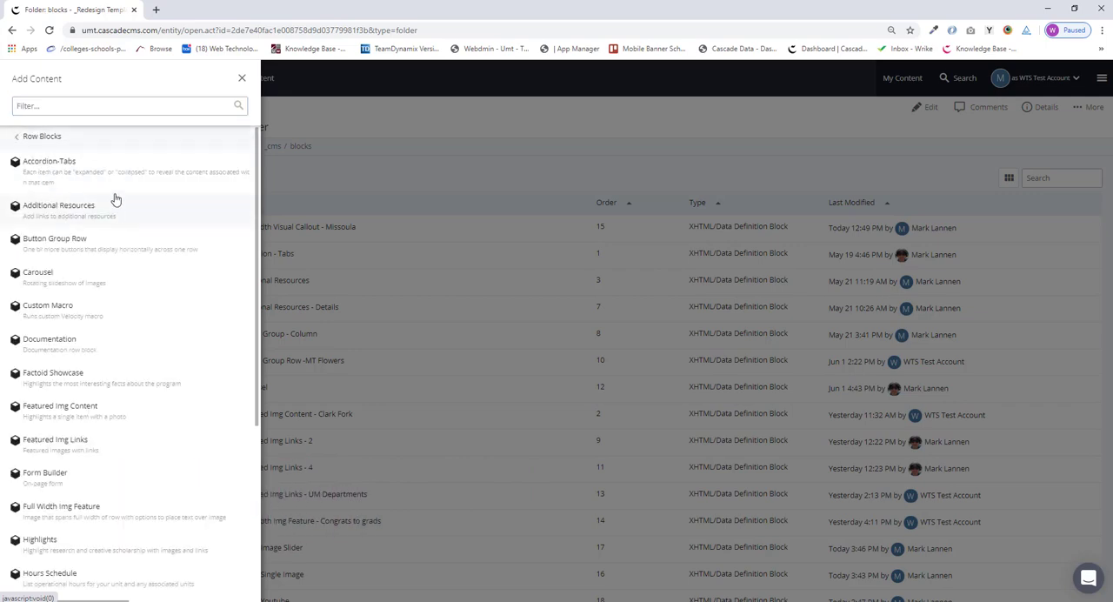
mouse_move(105, 549)
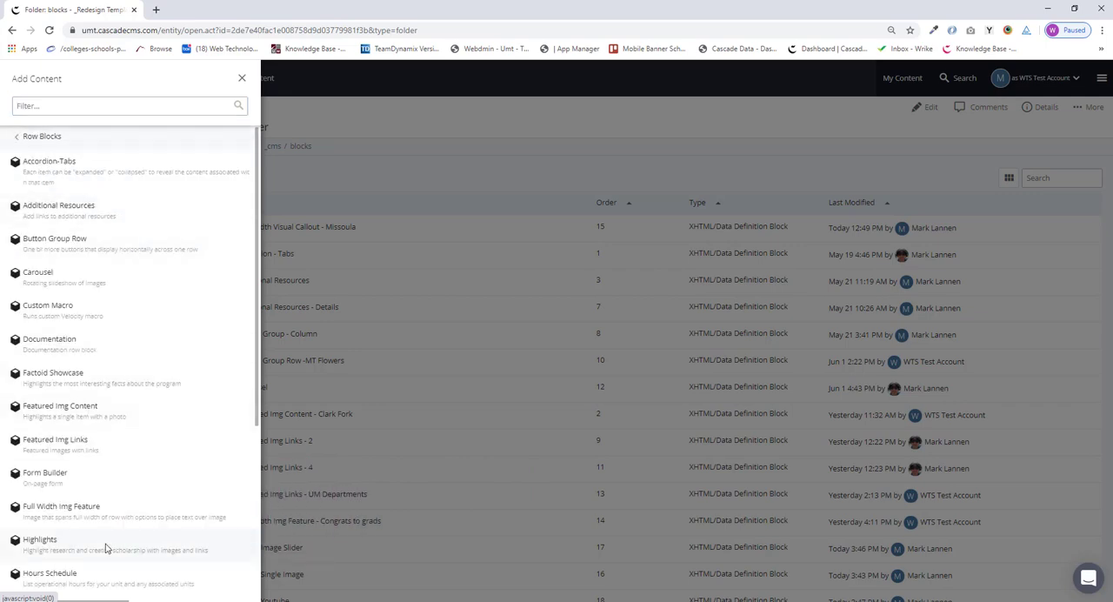
click(40, 550)
text(Highlights - resear)
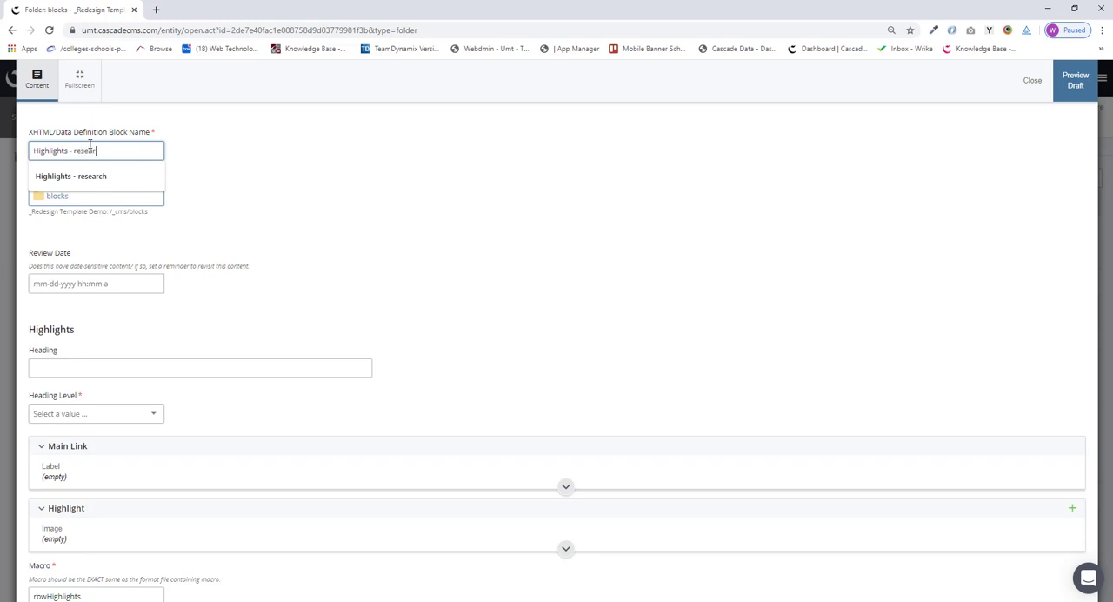
- Confirm the block name and enter the heading 'UM Research' at level H2
click(80, 176)
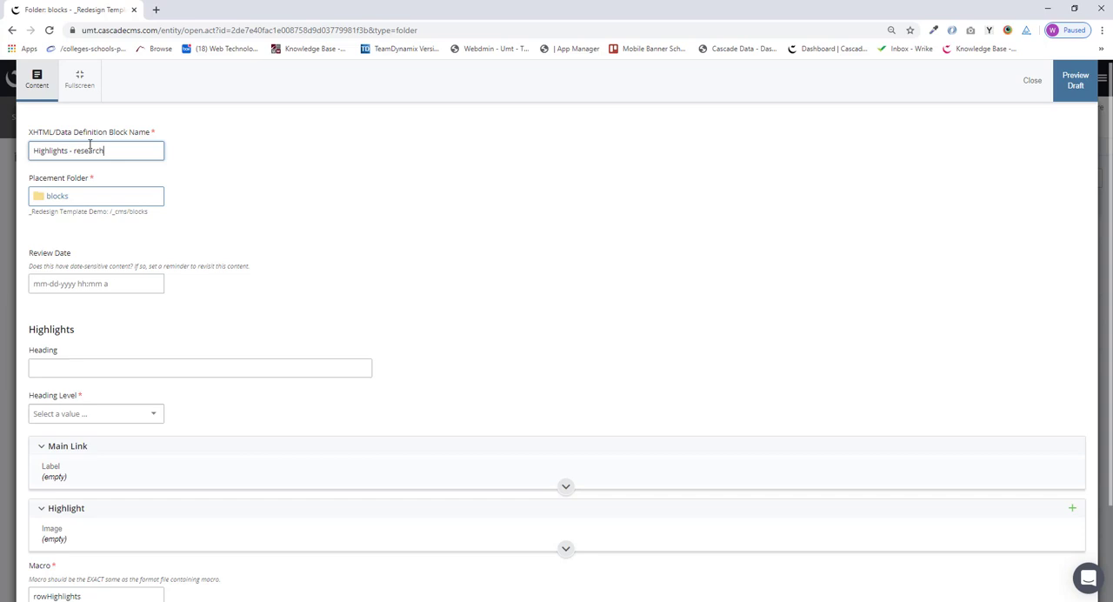
click(199, 366)
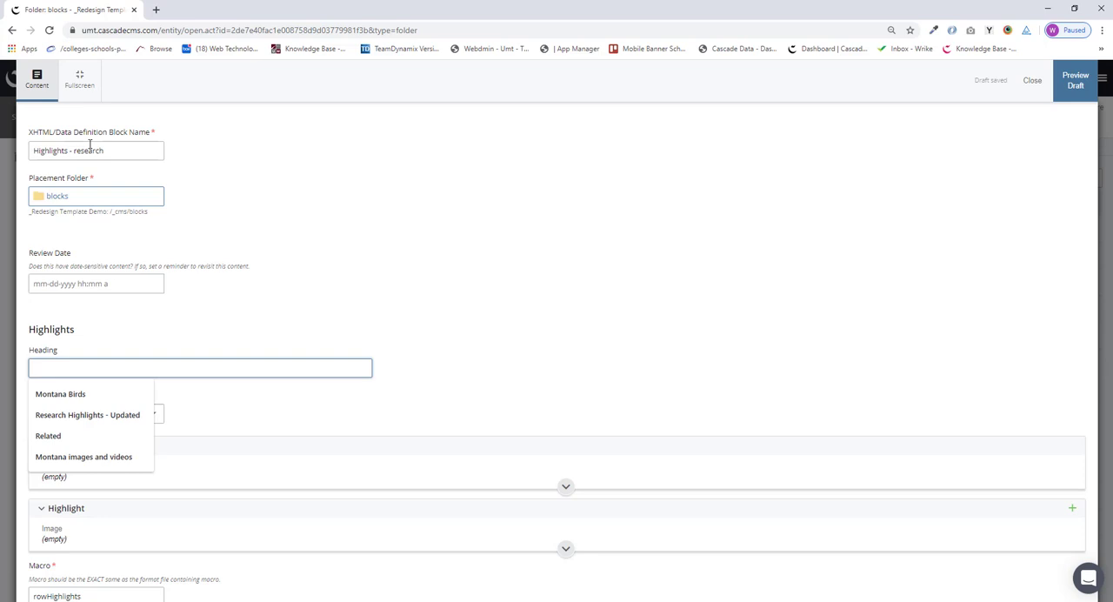
text(UM)
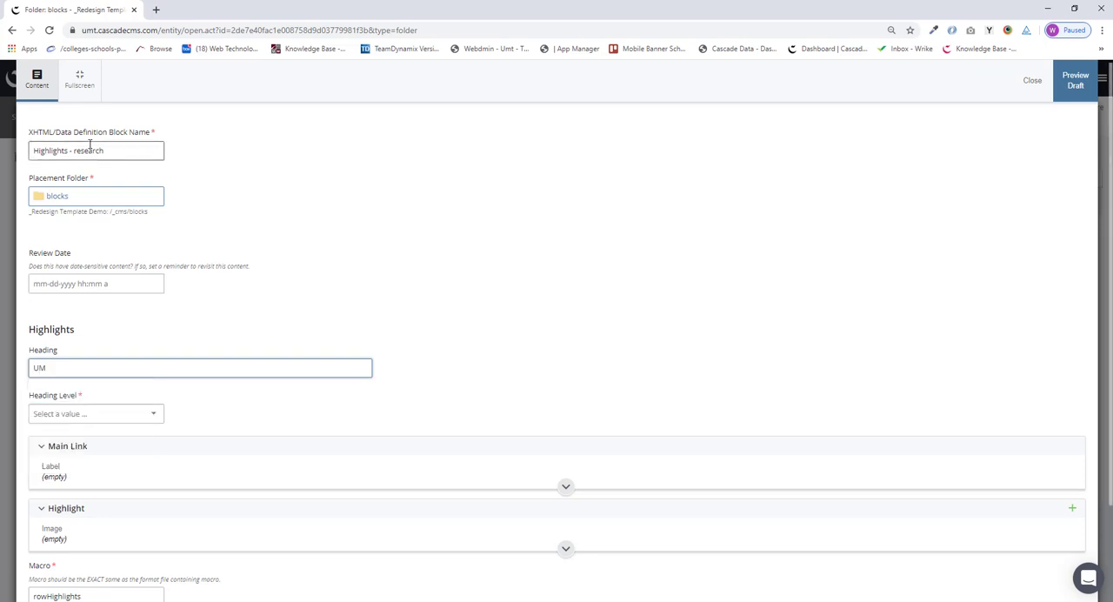
text(Research)
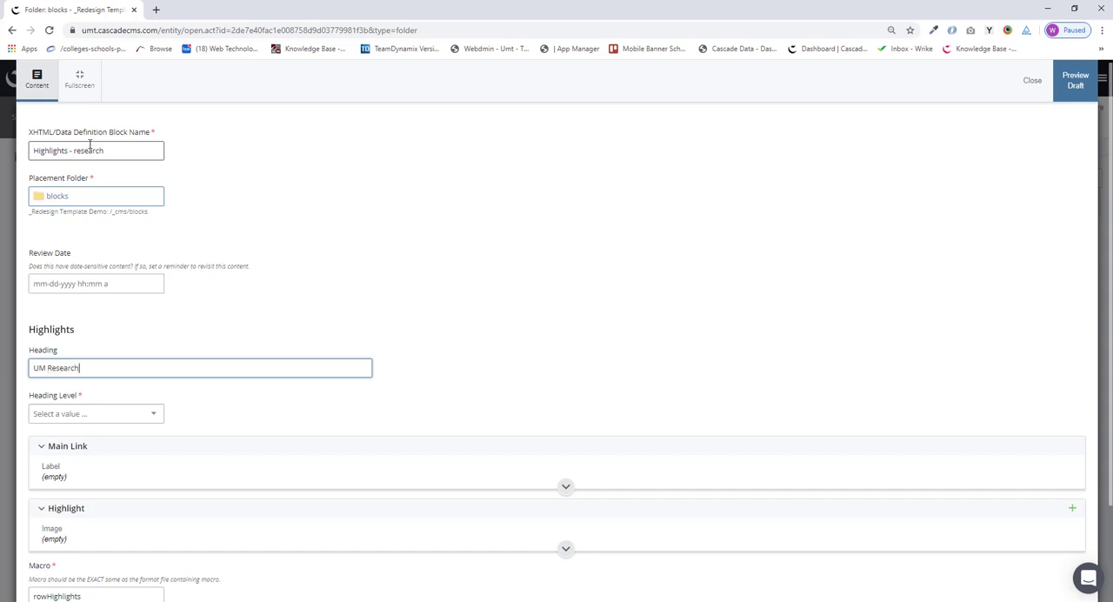
scroll(down, 3)
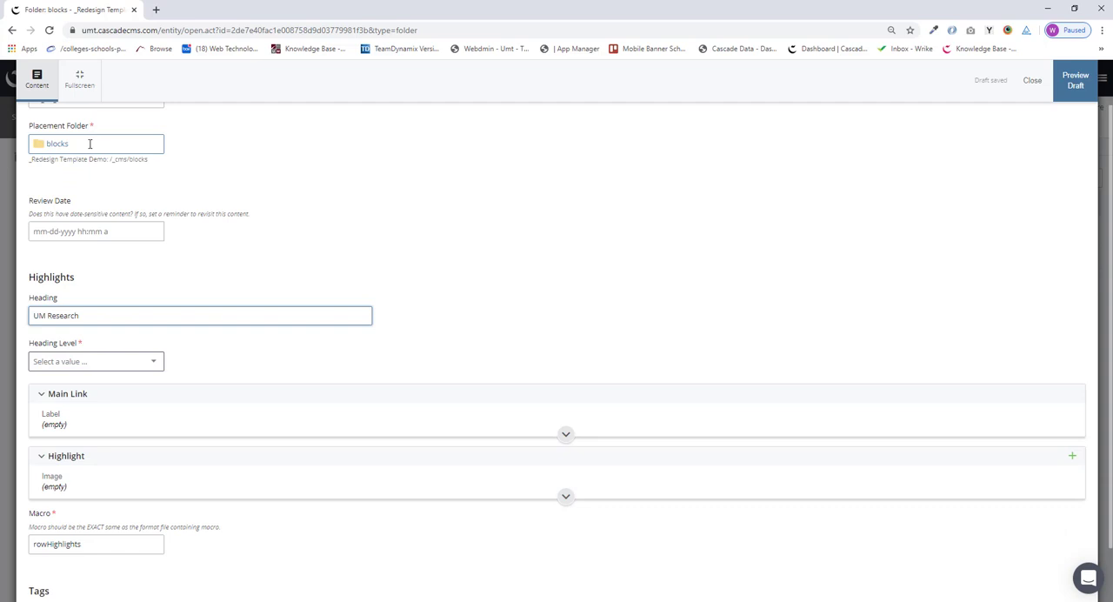
click(95, 361)
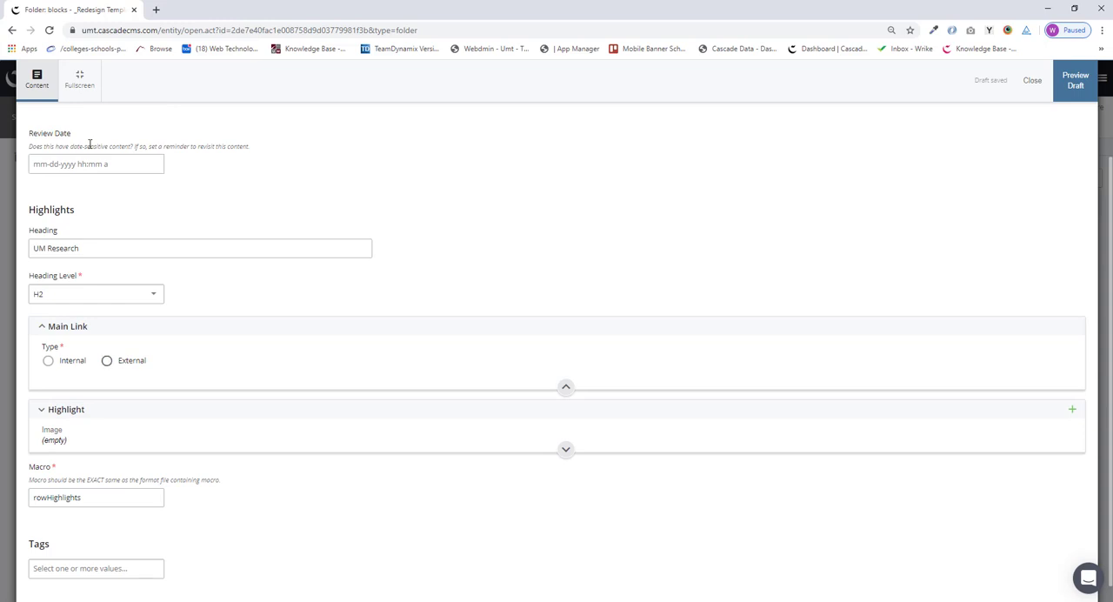
click(104, 360)
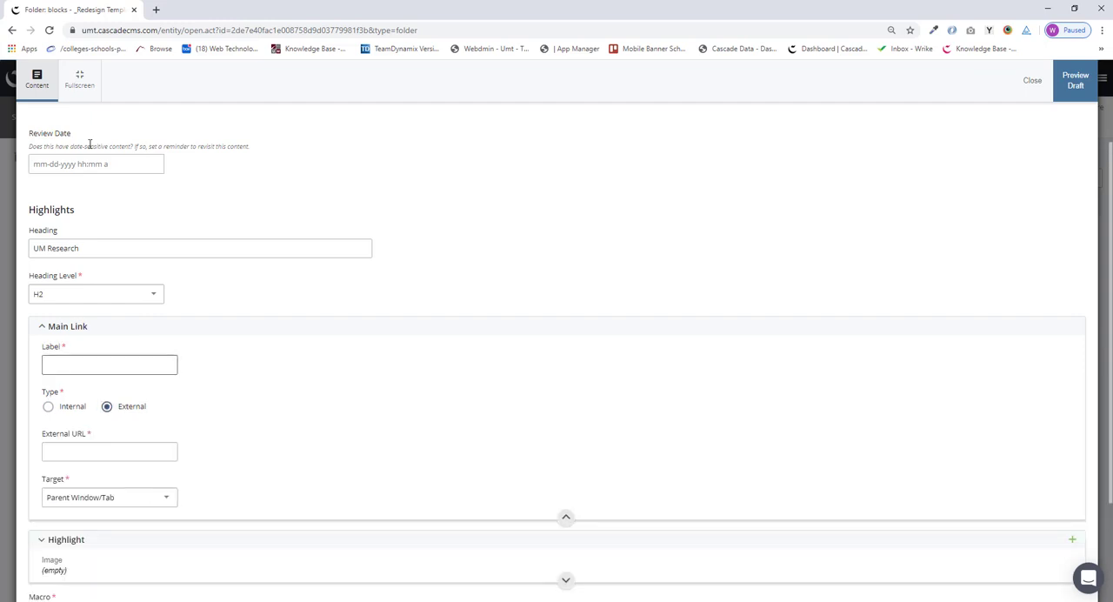
text(S)
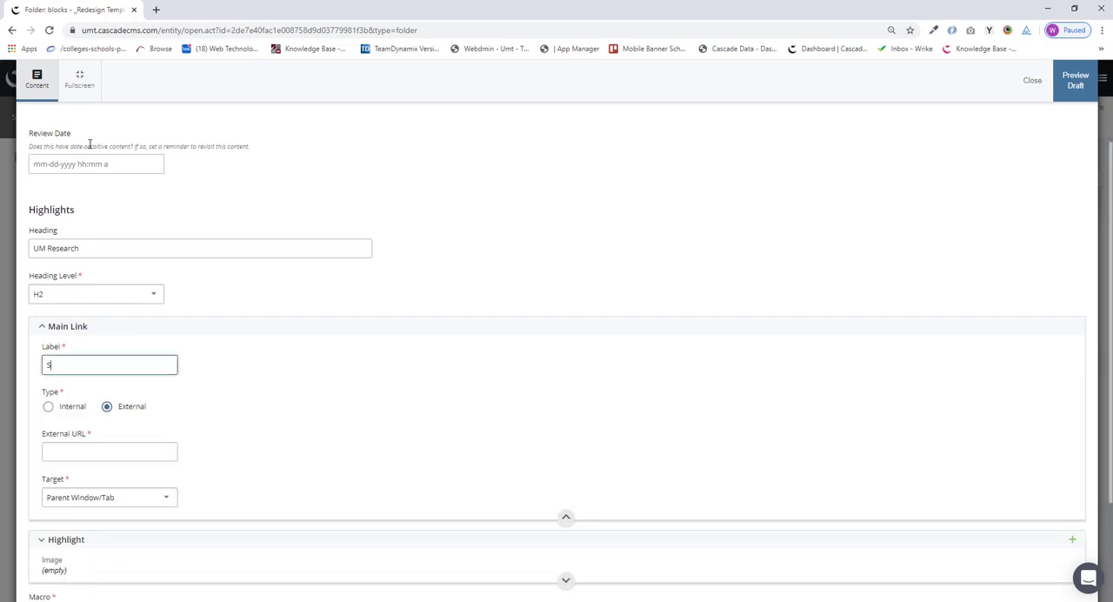
text(See More Researc)
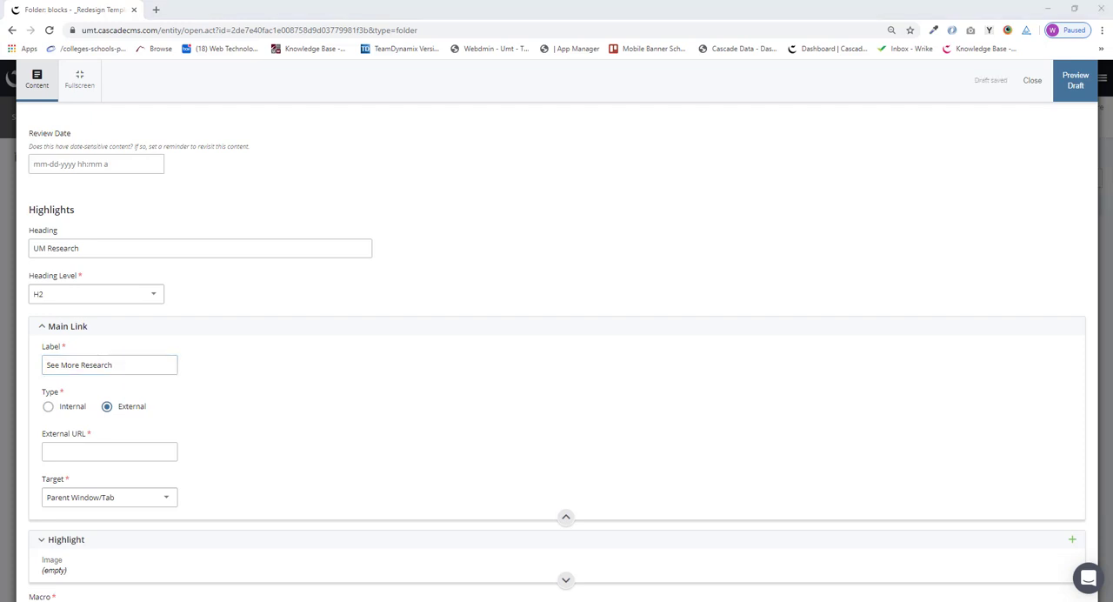
text(http://www.umt.edu/research/)
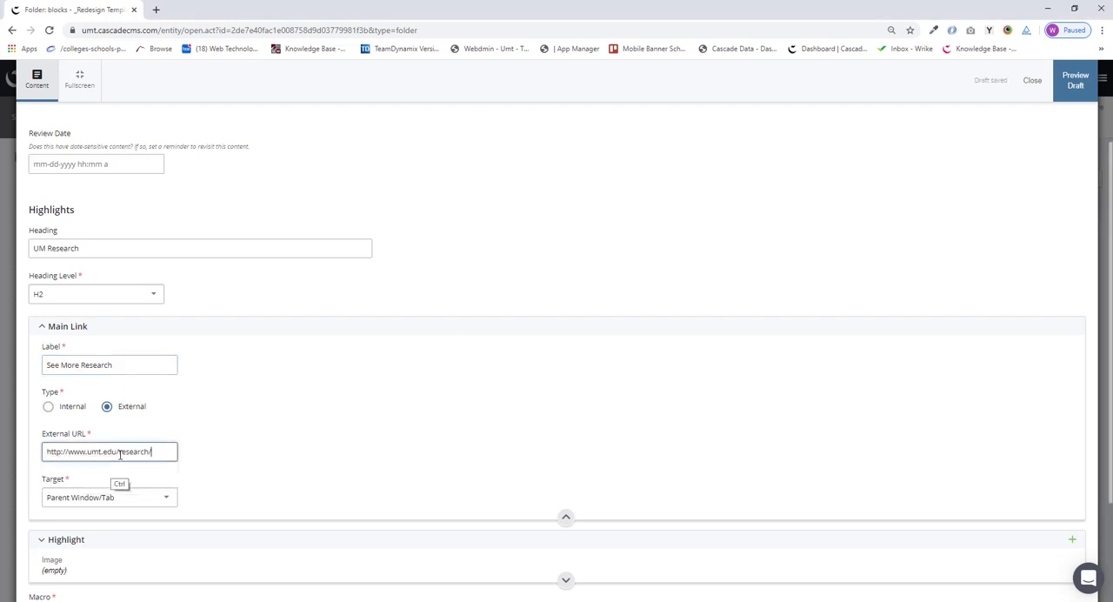
scroll(down, 3)
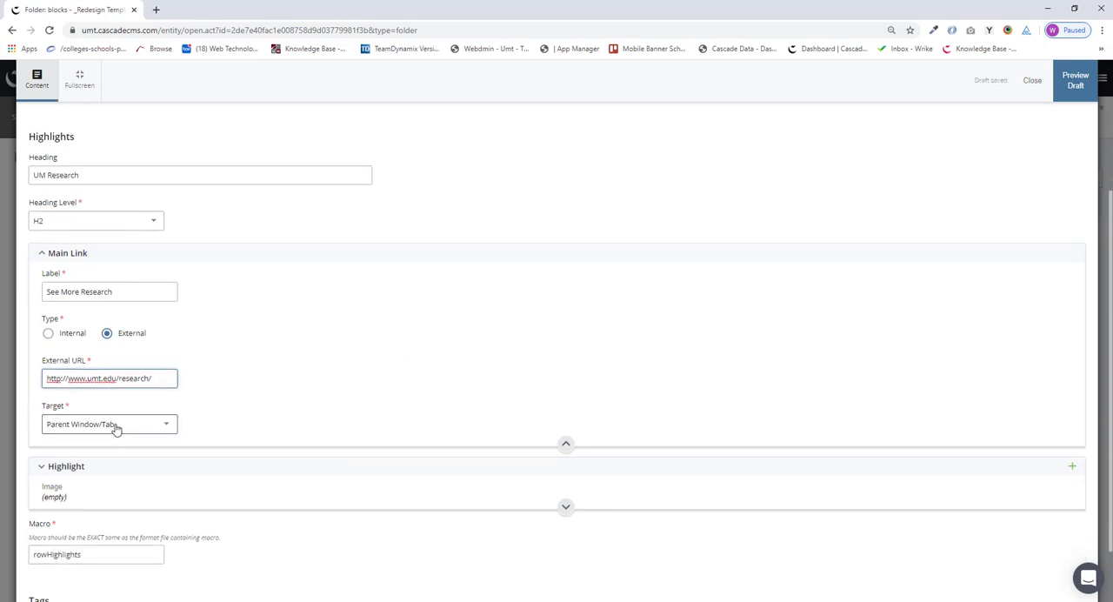
click(108, 424)
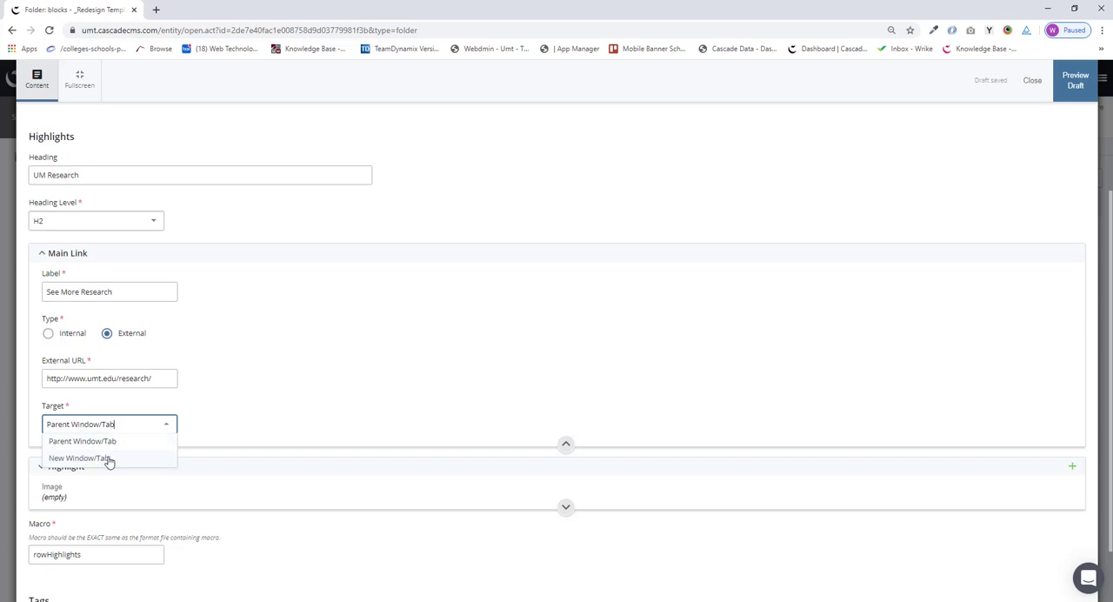
click(80, 457)
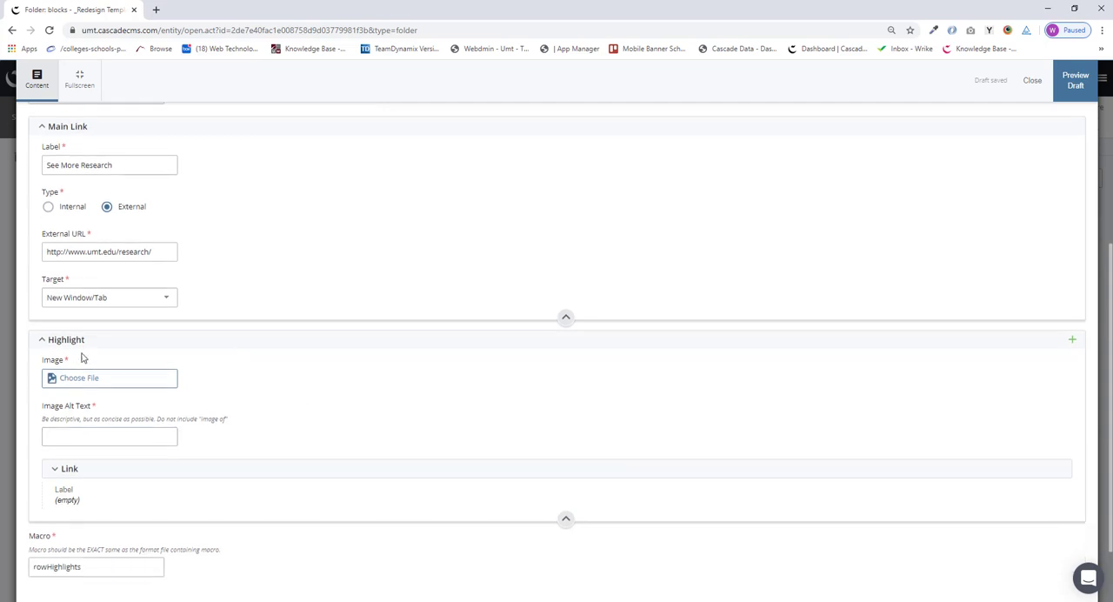
- Browse files/img/blocks and choose research-img.jpg as the first highlight image
click(108, 379)
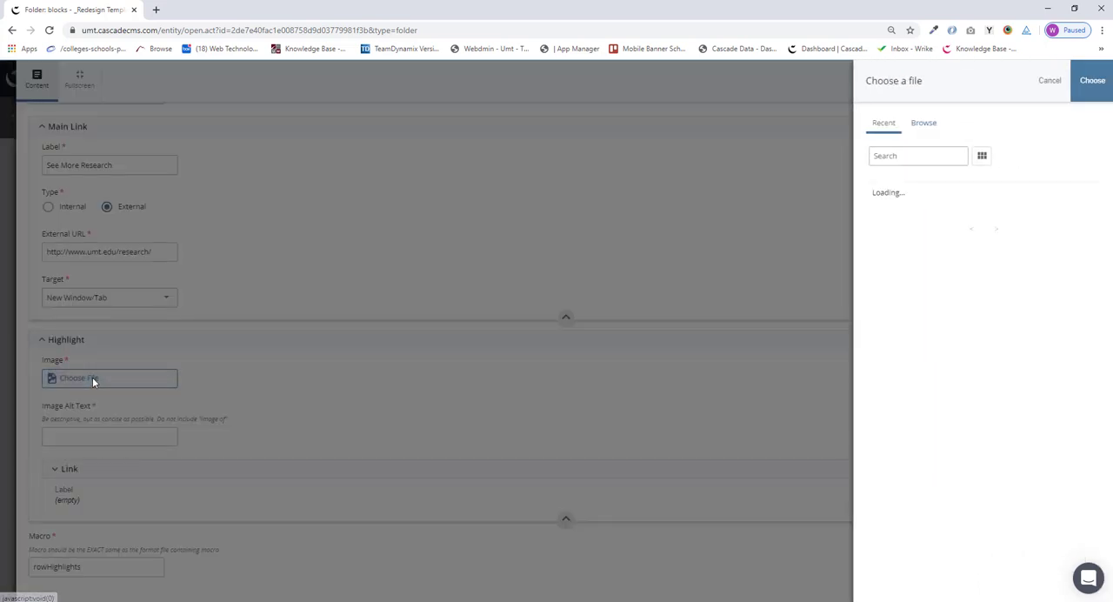
click(923, 122)
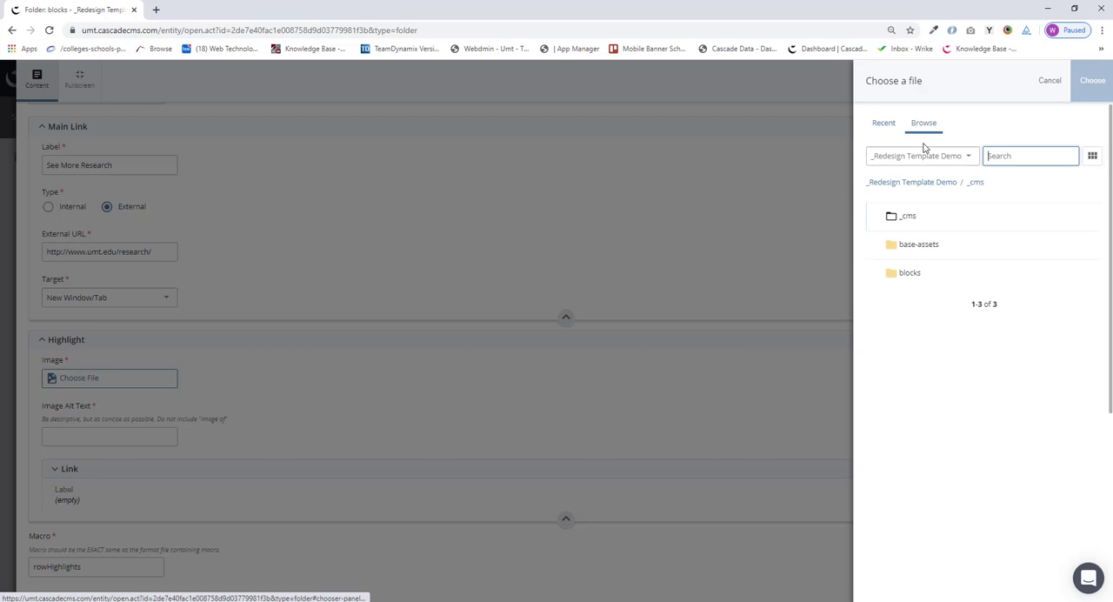
click(910, 183)
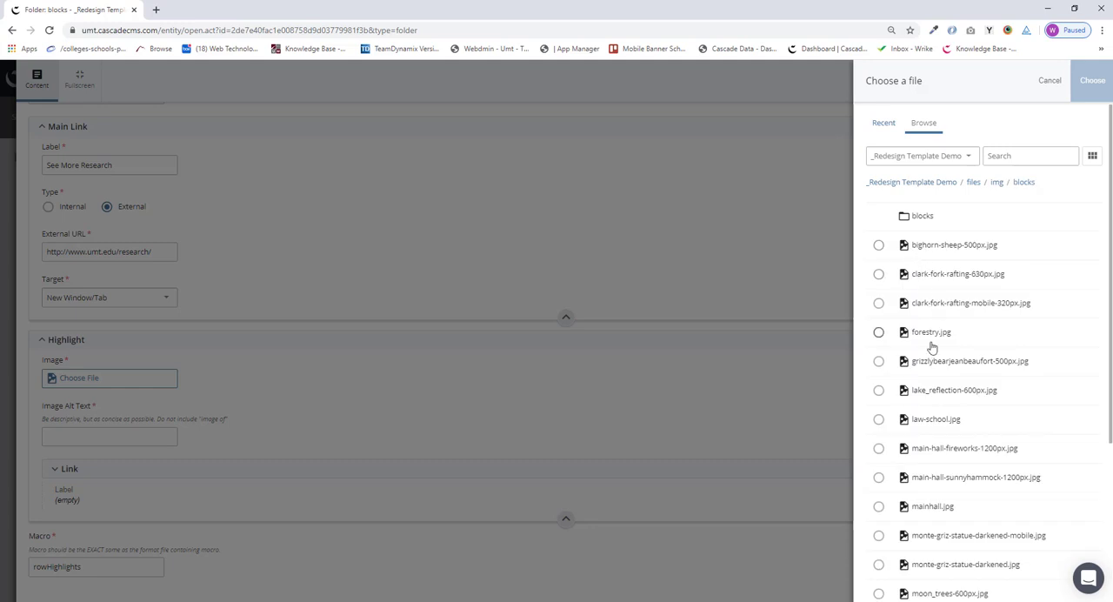
scroll(down, 3)
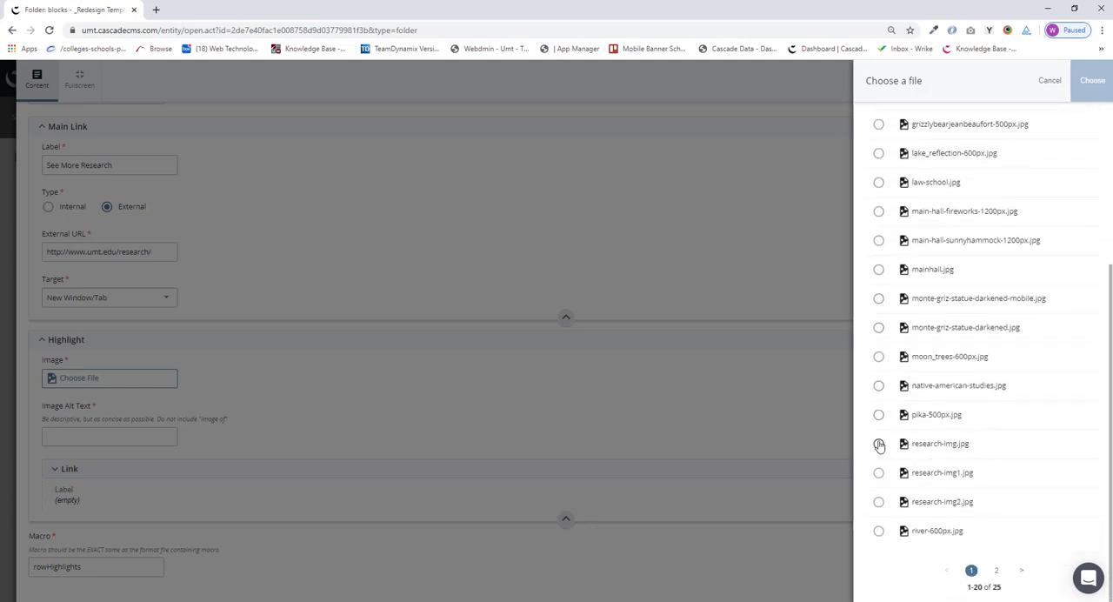
click(880, 444)
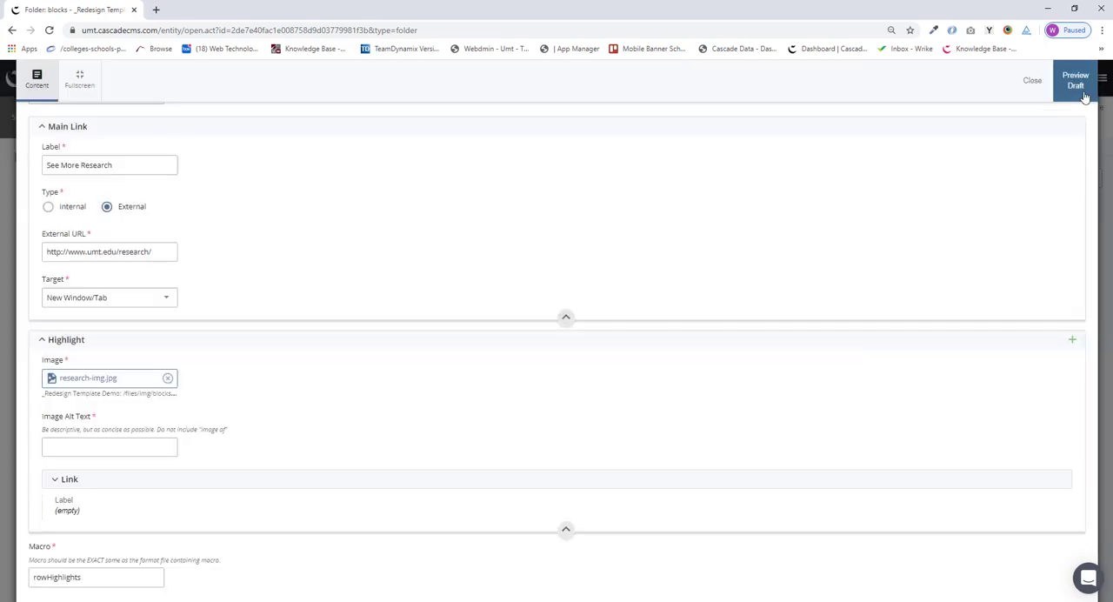
- Confirm the image and enter alt text 'Scientist studying petri dish'
click(1074, 80)
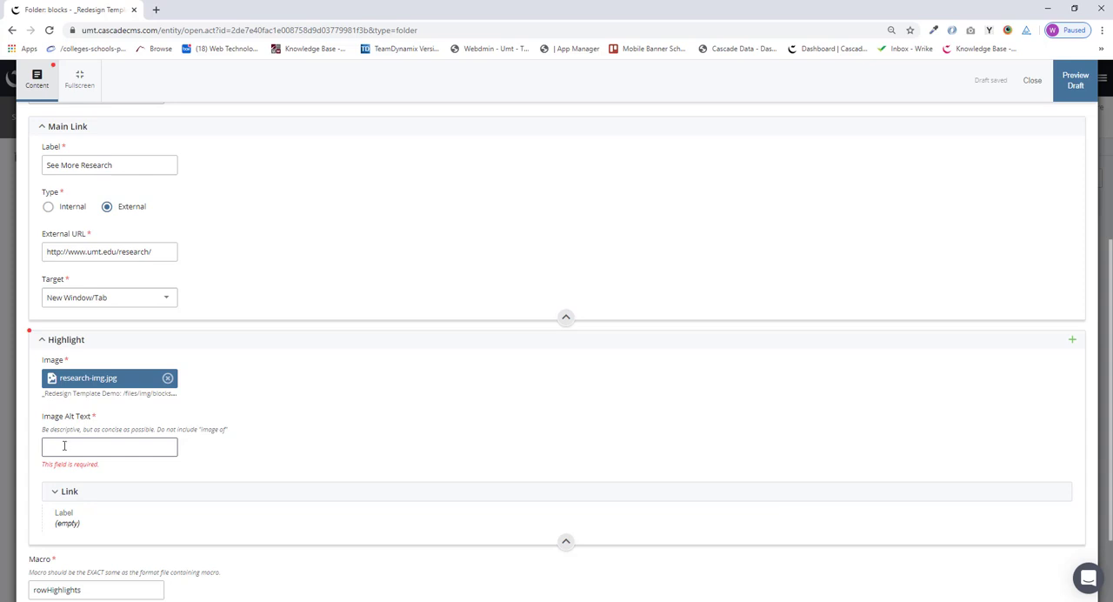
click(108, 448)
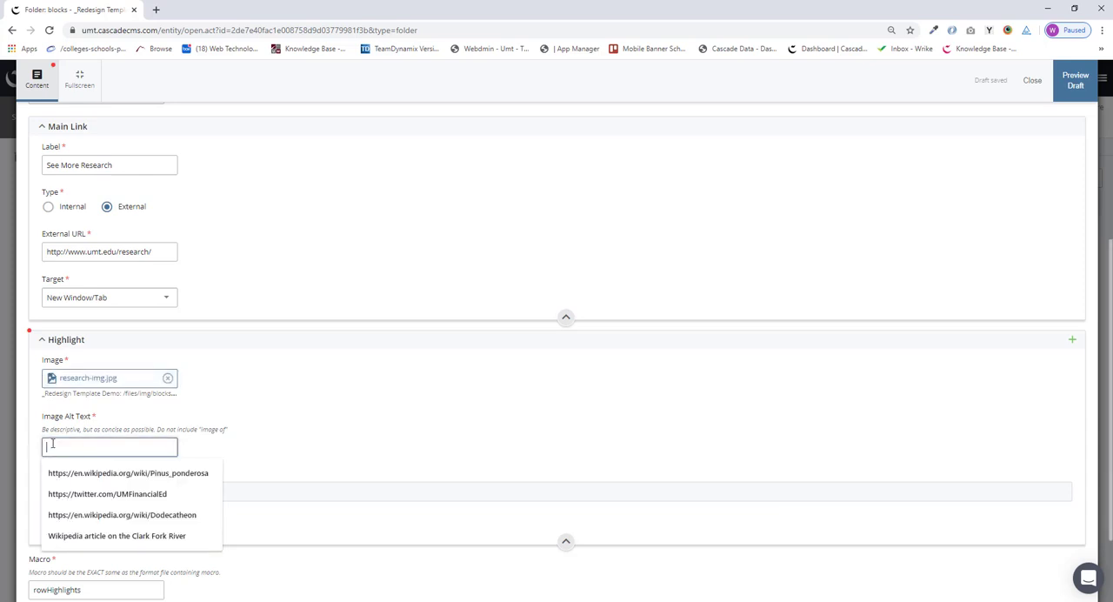
text(s)
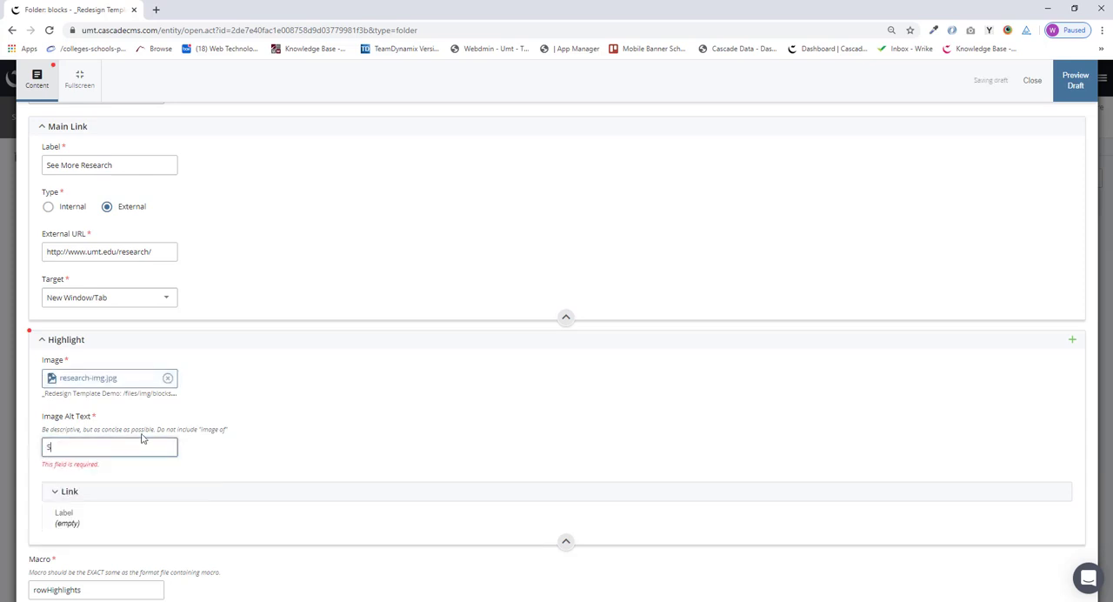
text(Scientist studying petri dish)
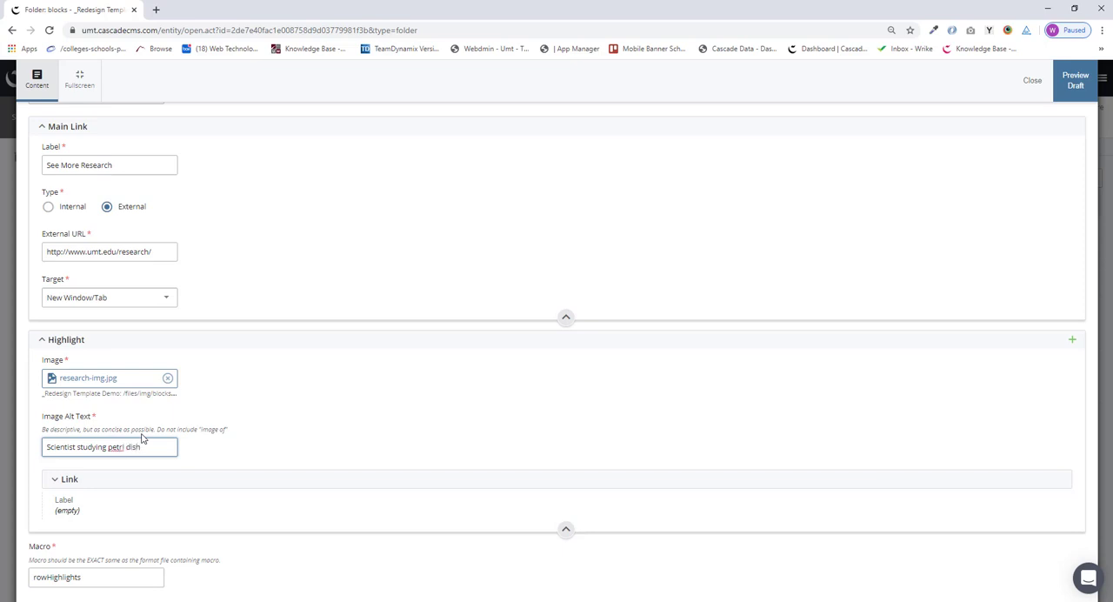
scroll(down, 3)
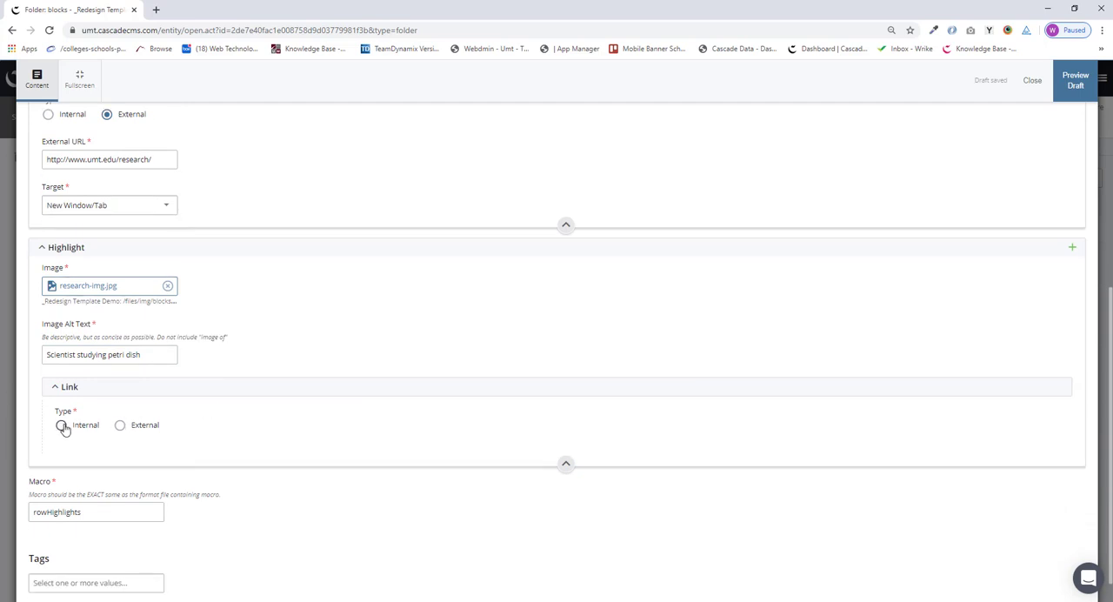
- Give the first highlight an external UMT research link with a label, opening in a new window
click(61, 426)
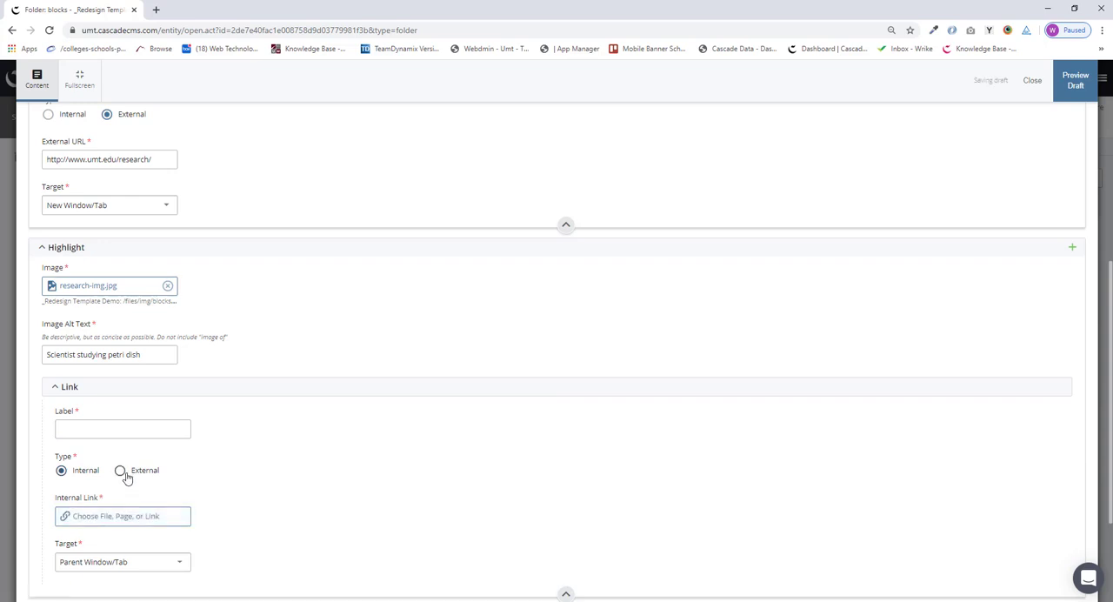
click(120, 469)
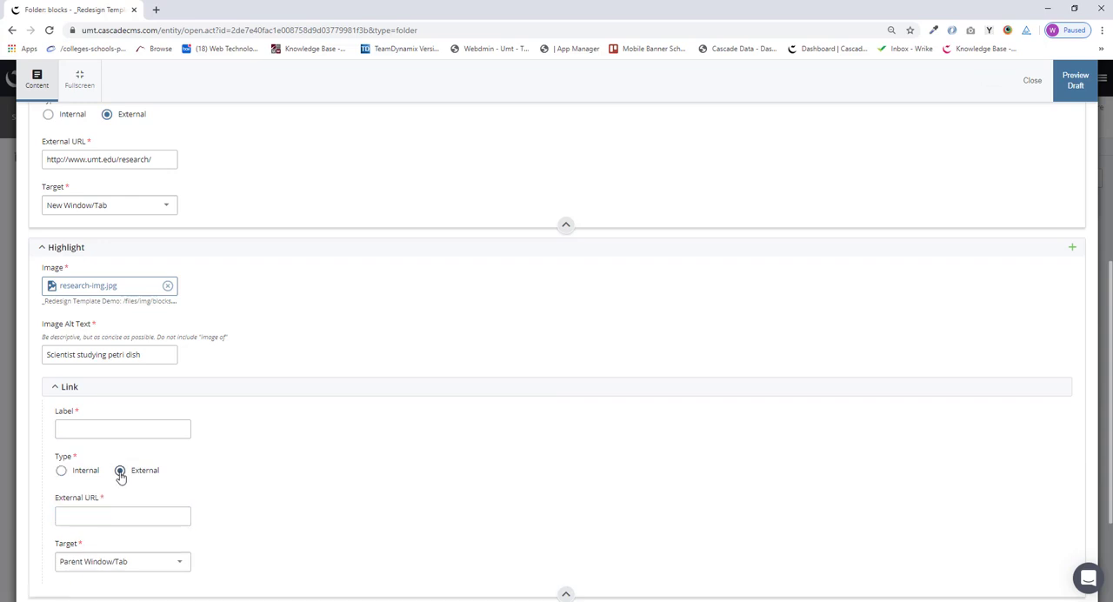
click(120, 470)
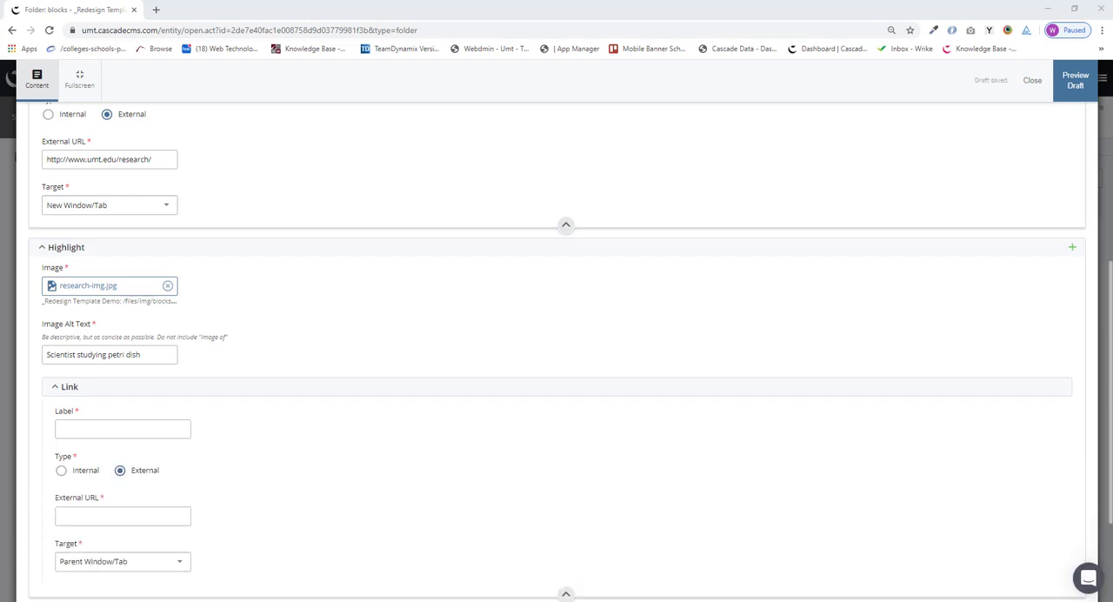
click(120, 518)
text(http://www.umt.edu/research/compl)
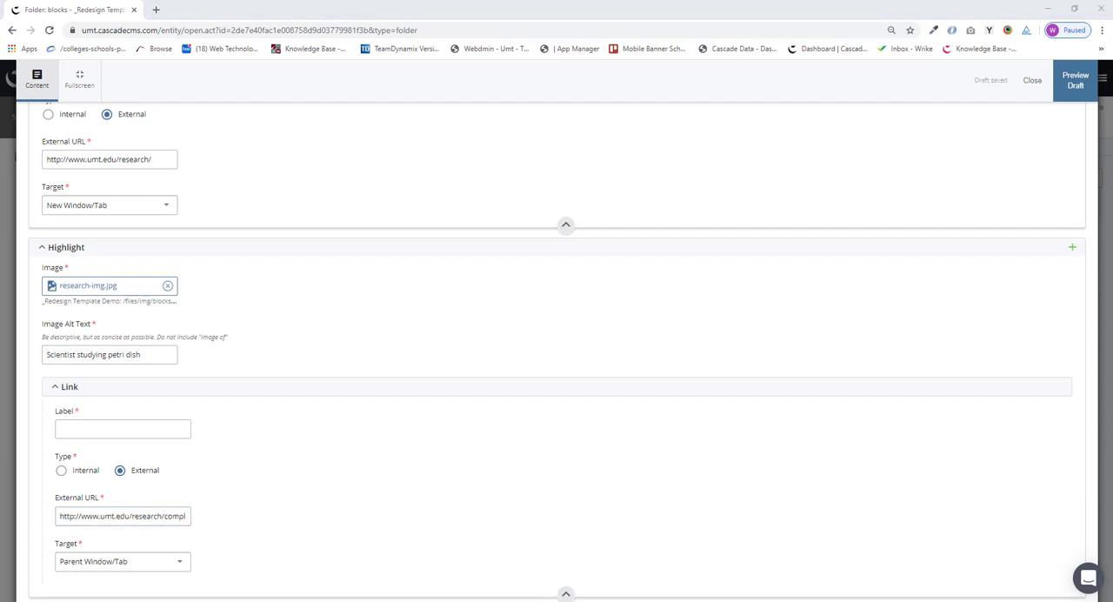
click(120, 428)
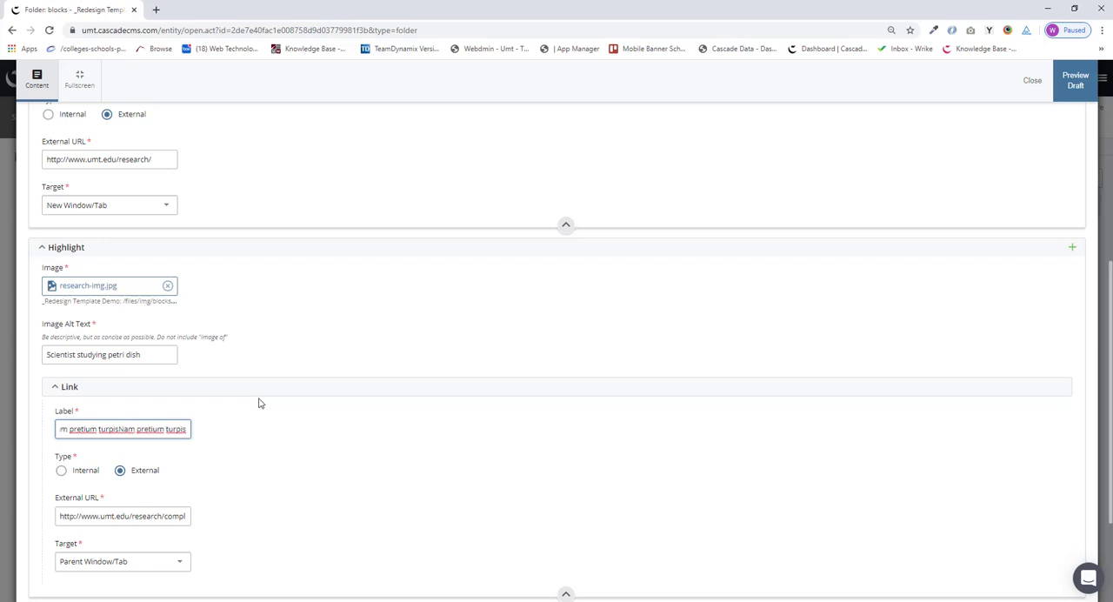
scroll(down, 3)
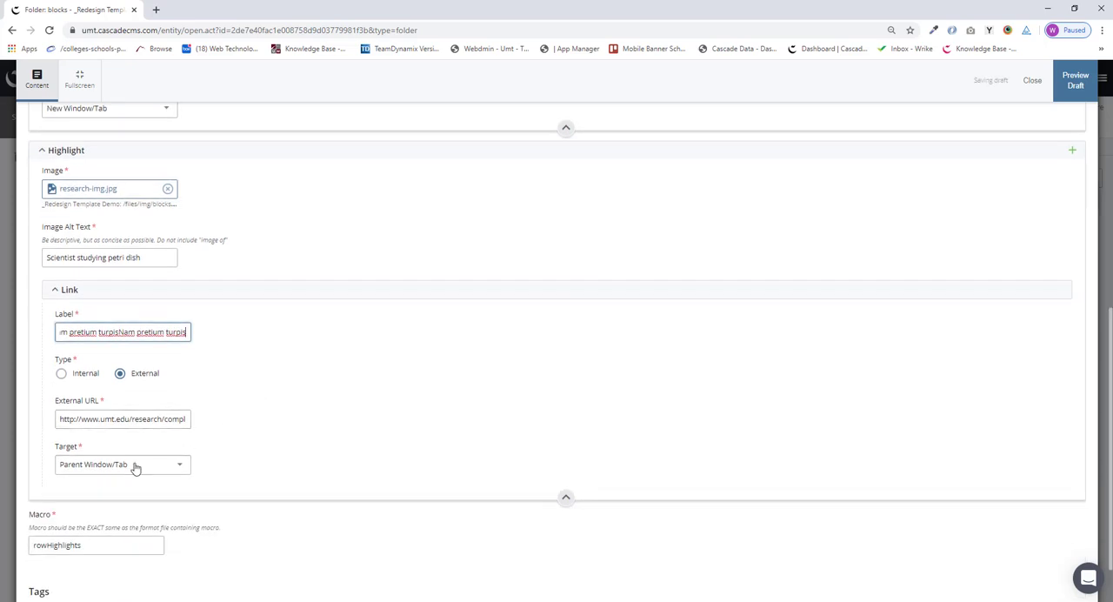
click(122, 464)
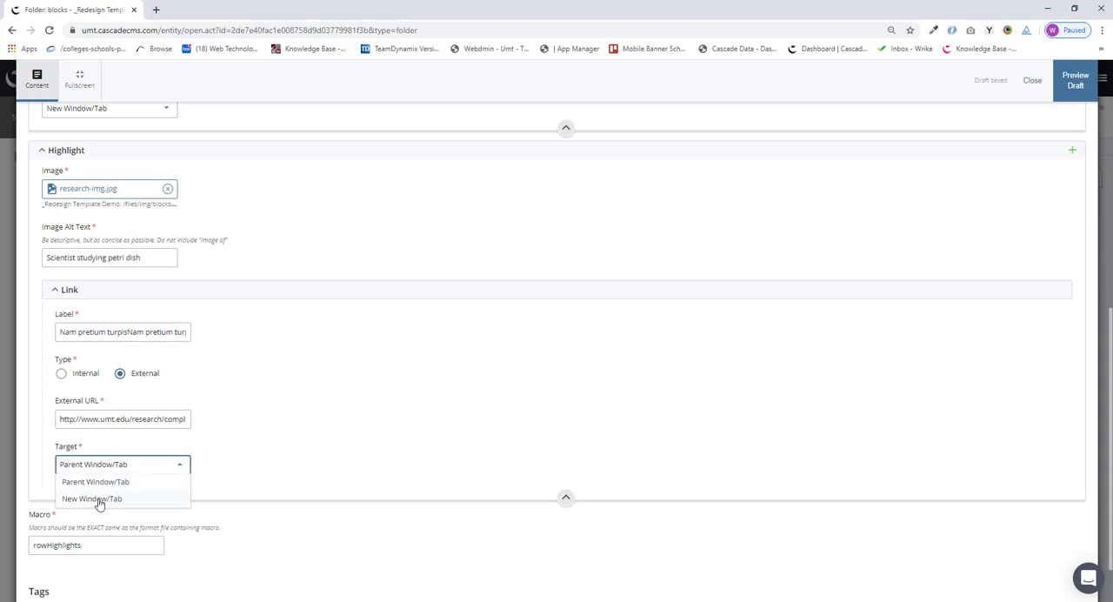
click(90, 497)
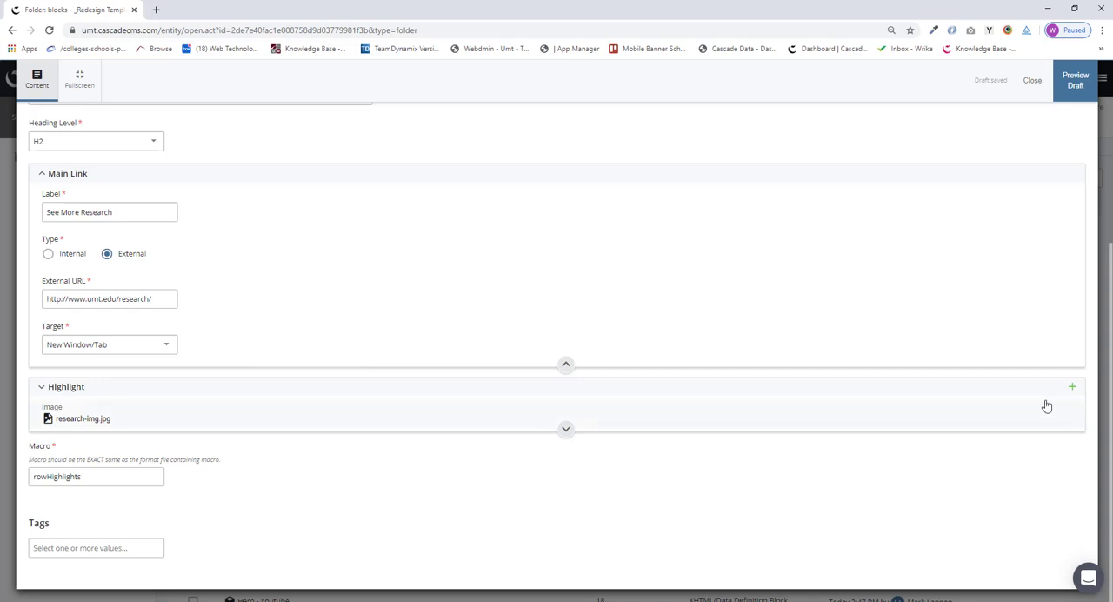
- Add a second highlight and choose research-img1.jpg as its image
click(1071, 386)
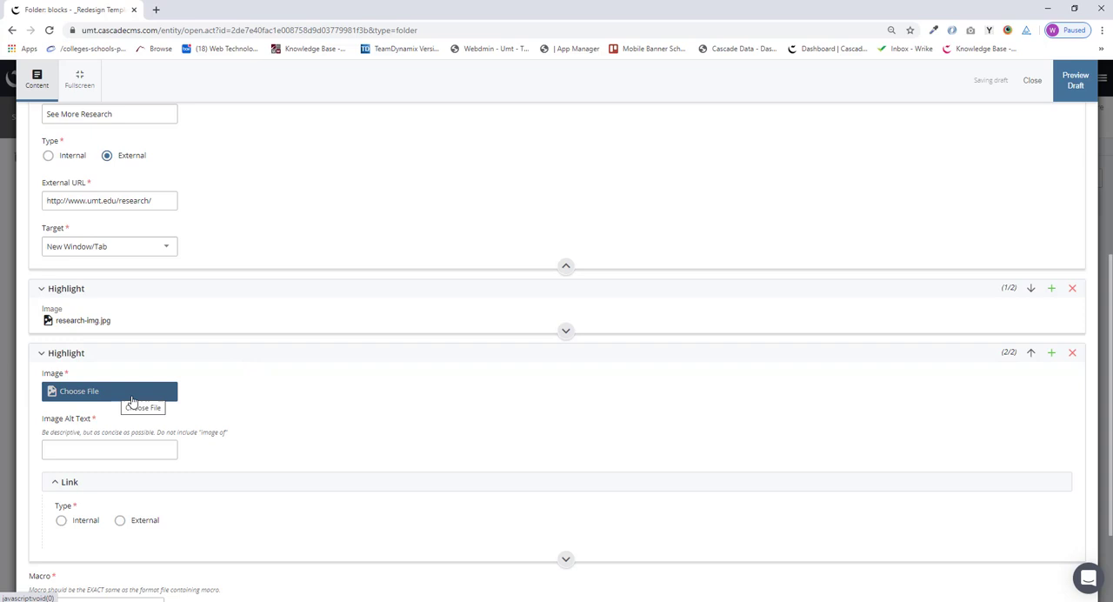
click(80, 391)
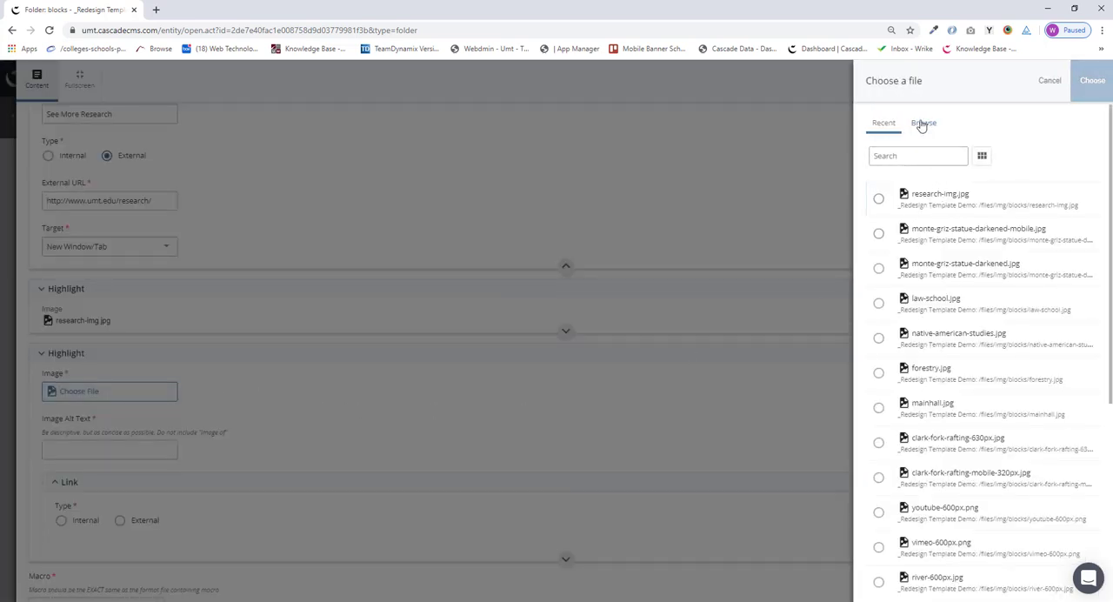
click(921, 122)
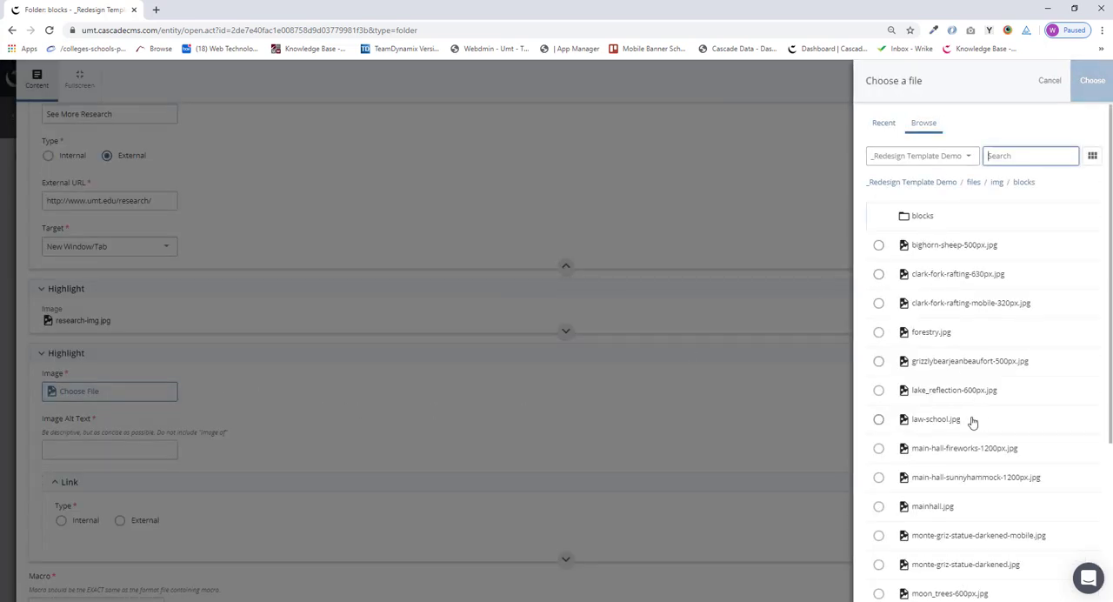
scroll(down, 3)
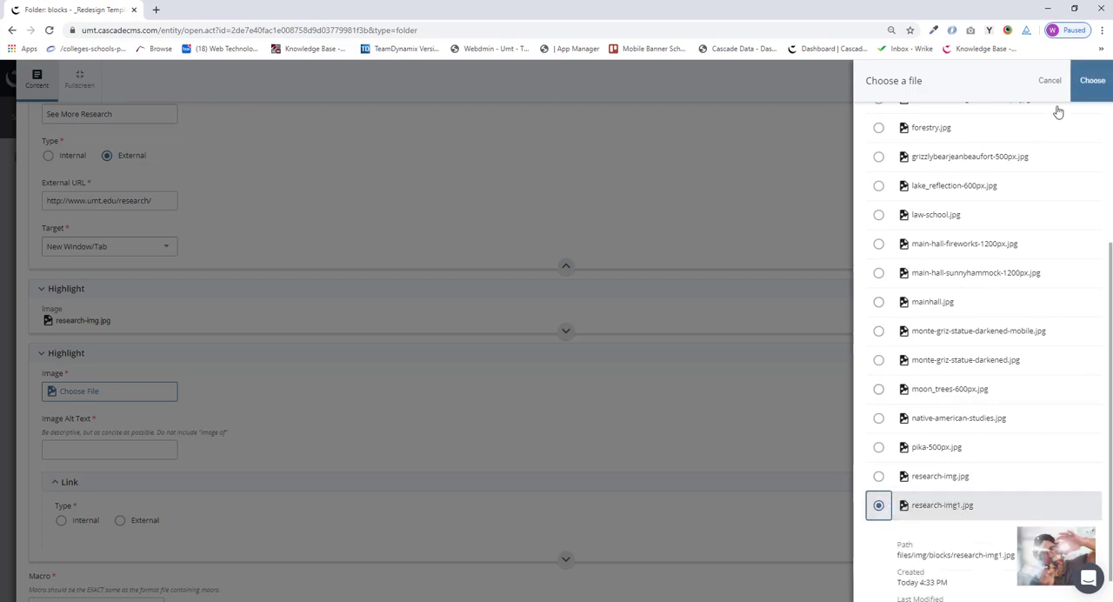
mouse_move(1053, 195)
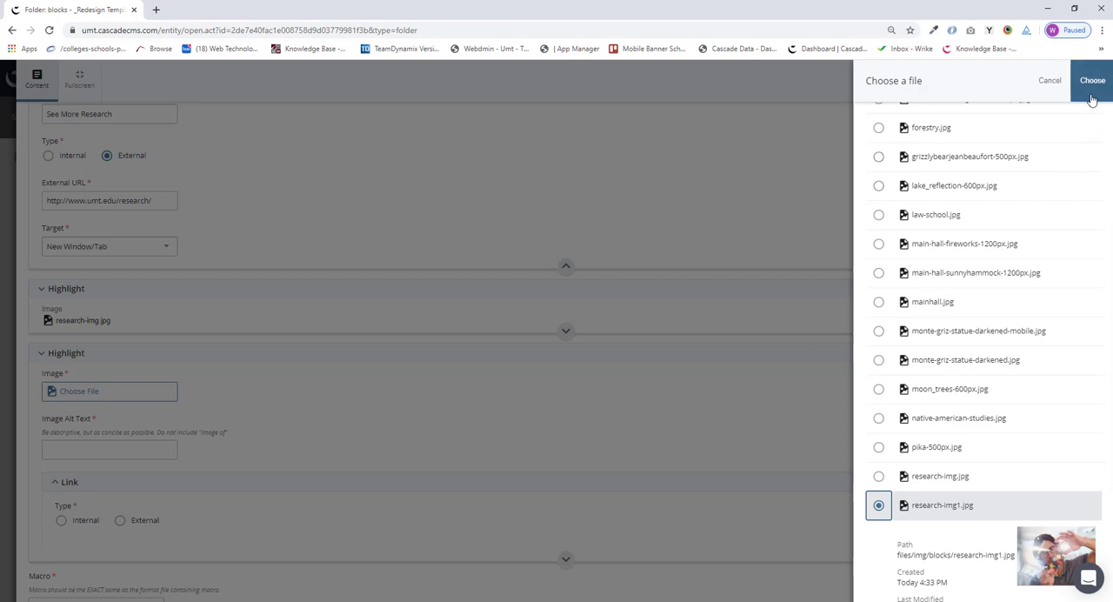
click(1092, 80)
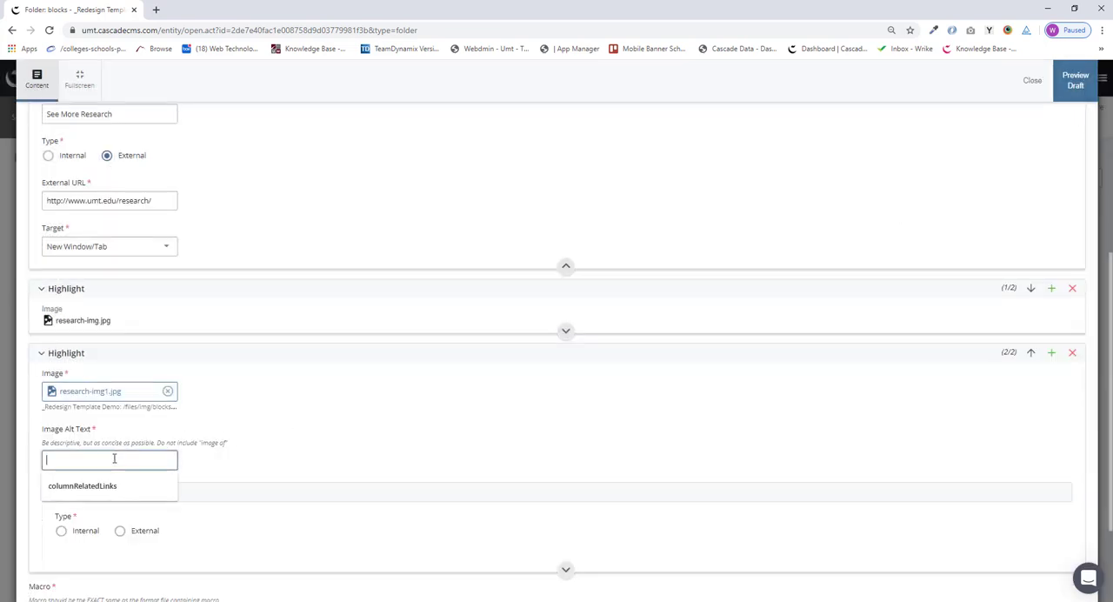
- Enter alt text 'Scientist examining model', external URL umt.edu/research/EHRM/default.php and label 'Lorem ipsum dolor sit amet'
text(Scientist examining model)
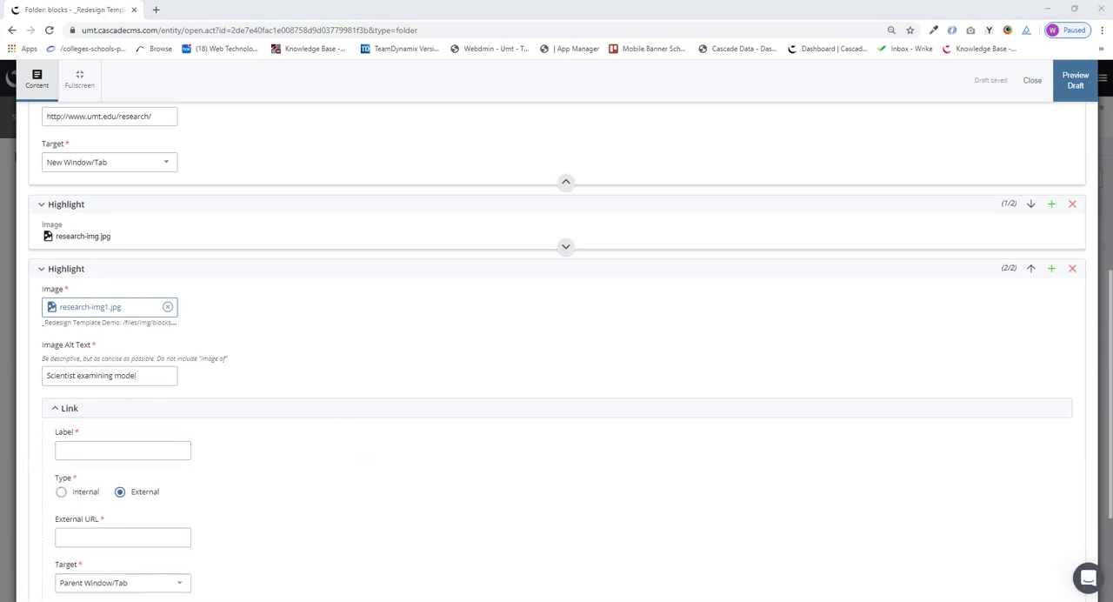
text(umt.edu/research/EHRM/default.php)
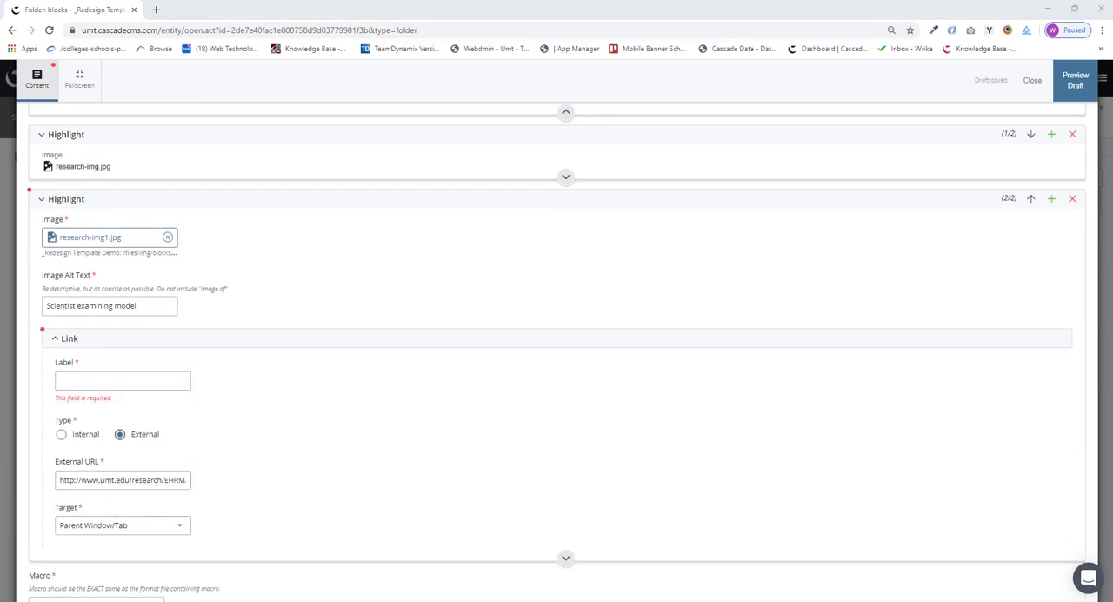
text(Lorem ipsum dolor sit amet)
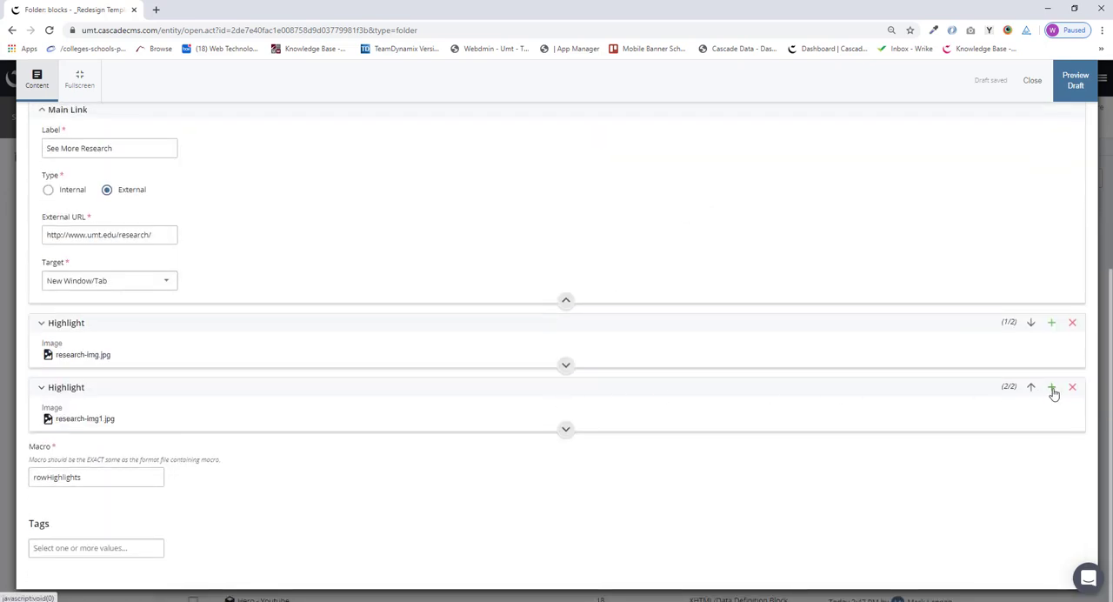
mouse_move(1050, 386)
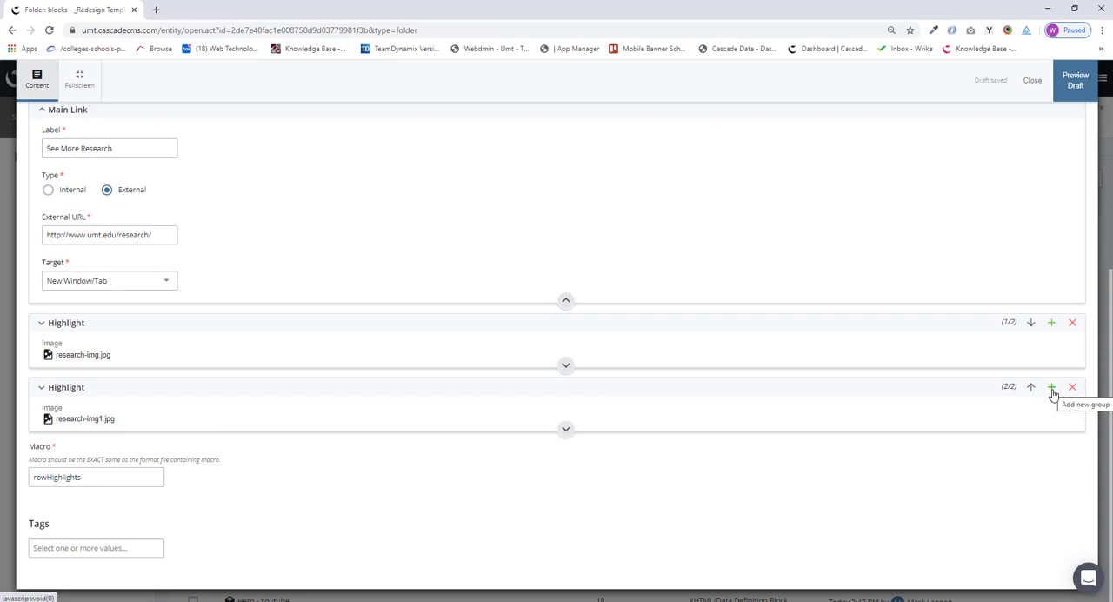
- Add a third highlight and choose research-img2.jpg as its image
click(1048, 386)
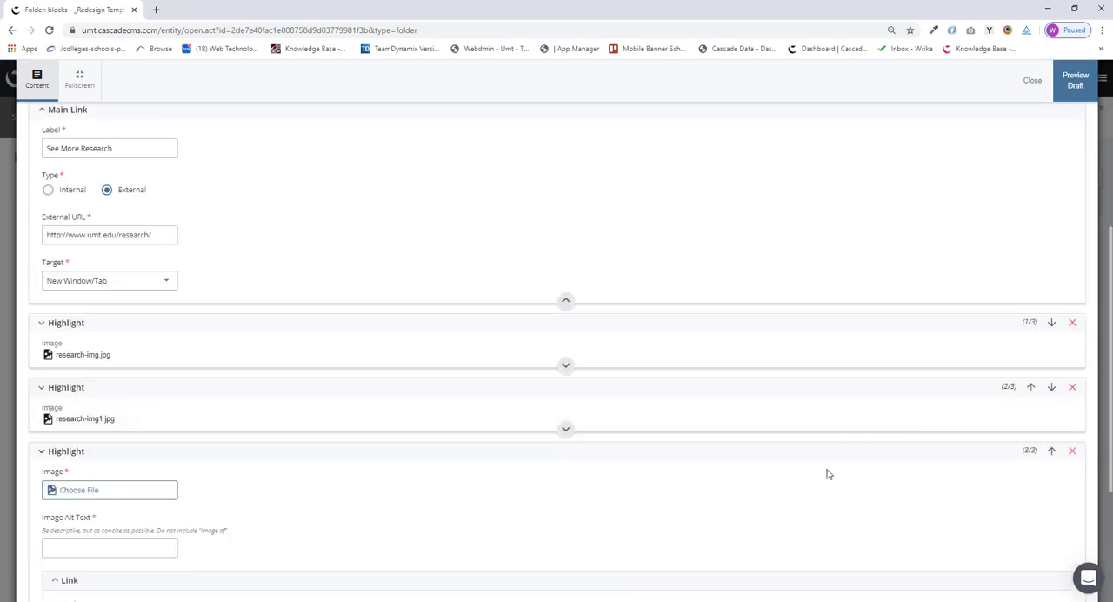
click(109, 490)
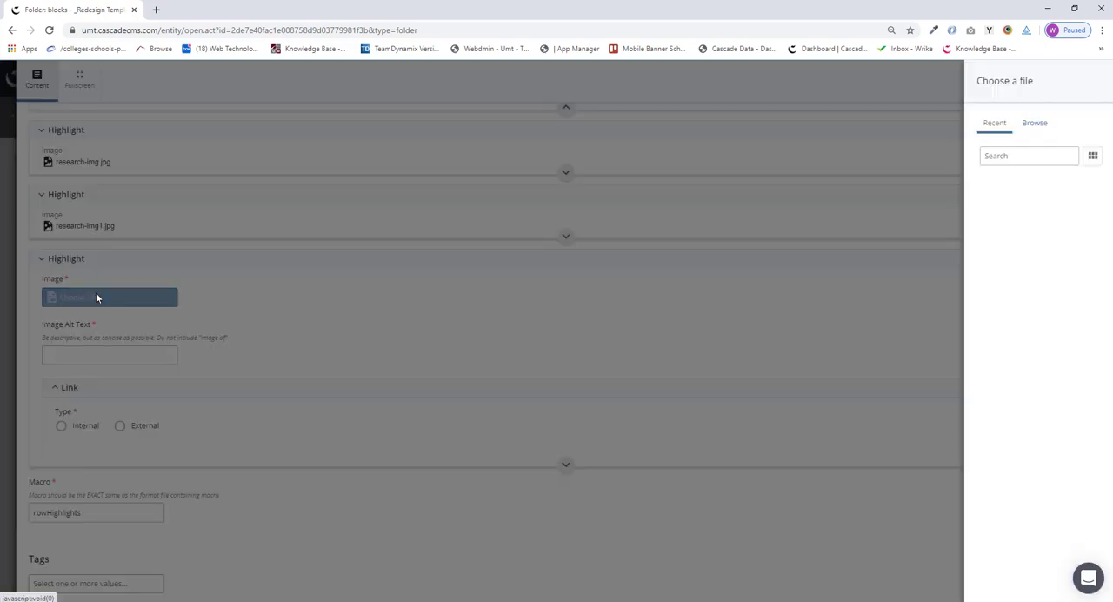
click(922, 122)
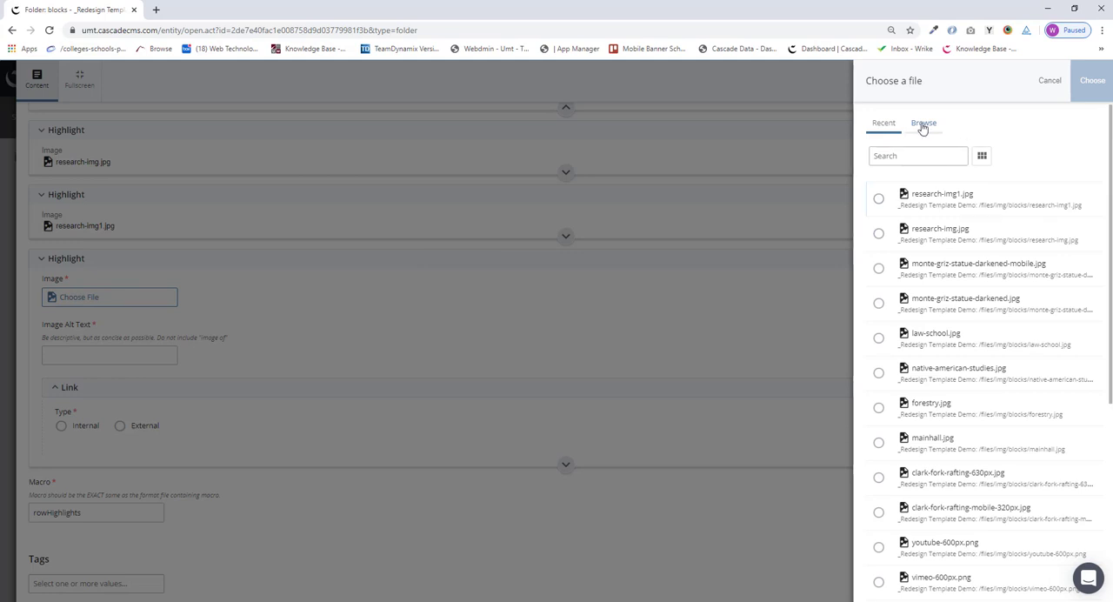
click(918, 121)
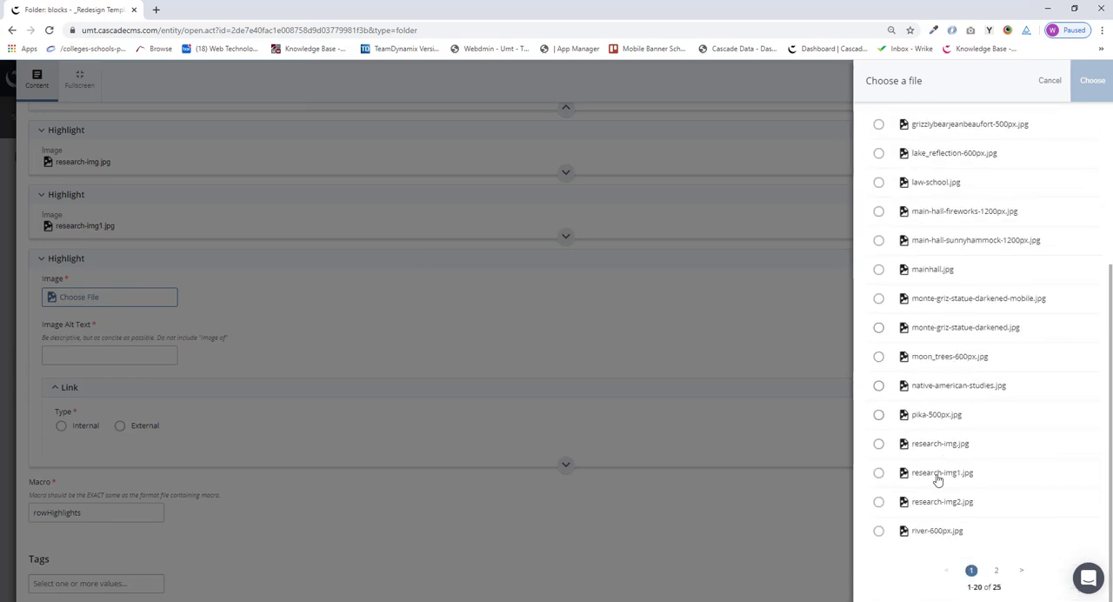
click(876, 501)
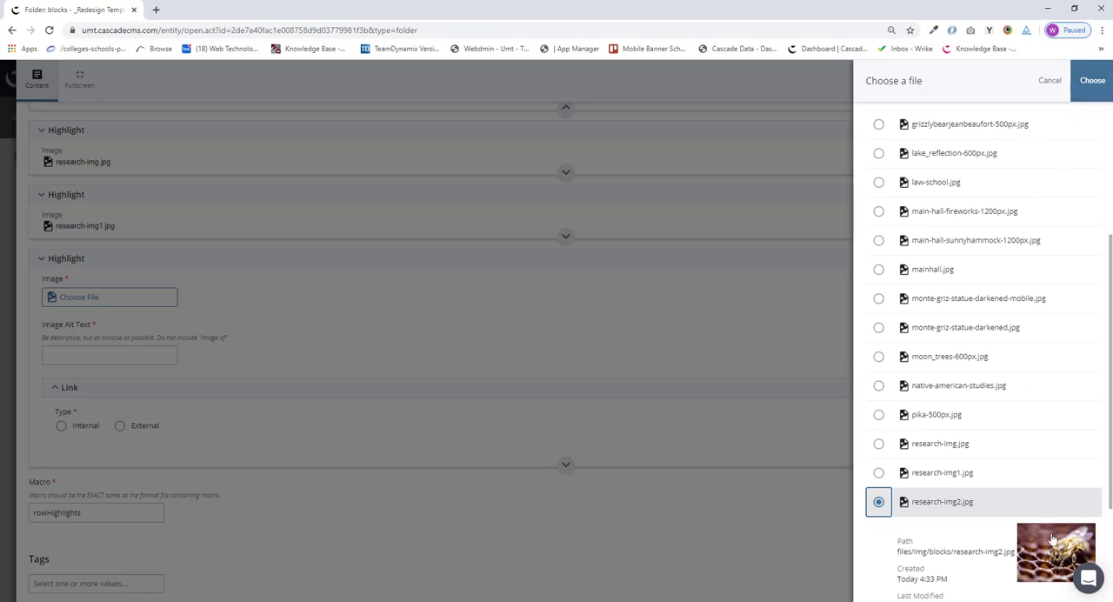
click(1092, 80)
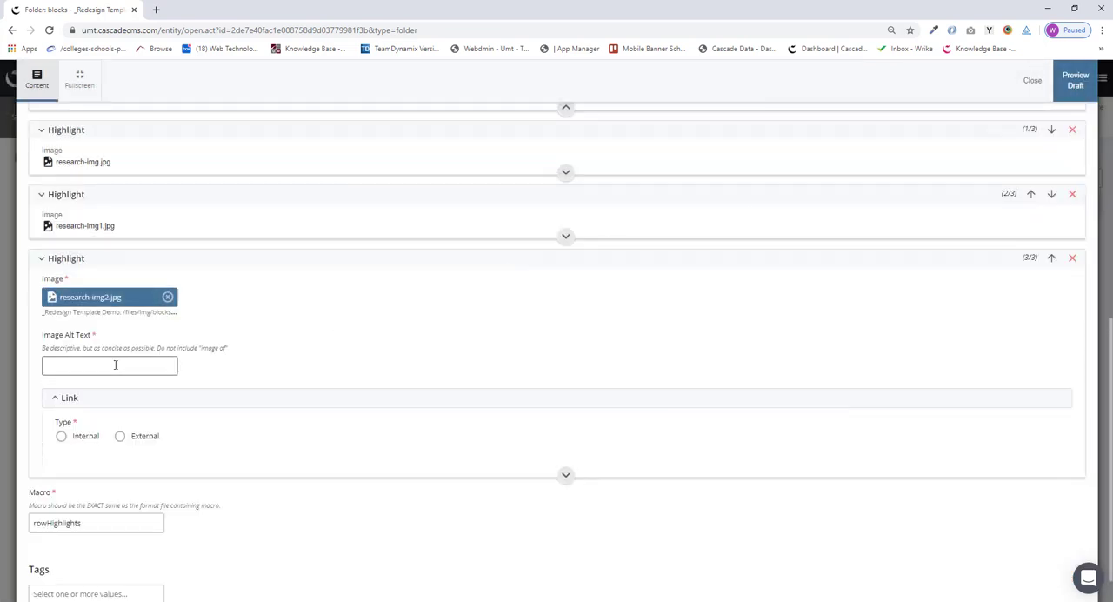
click(108, 365)
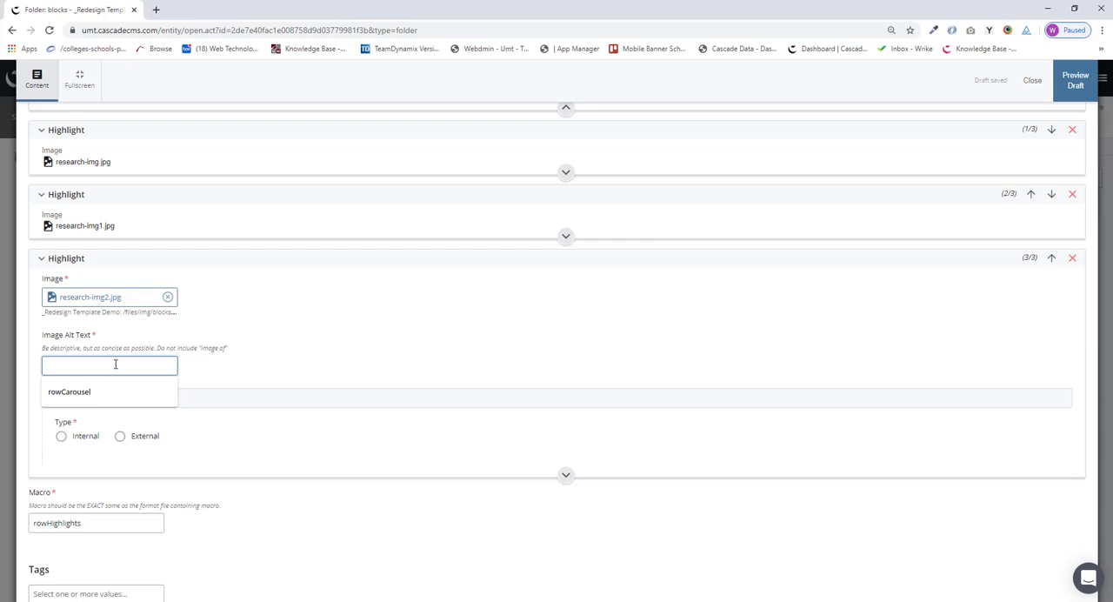
text(Honeybee)
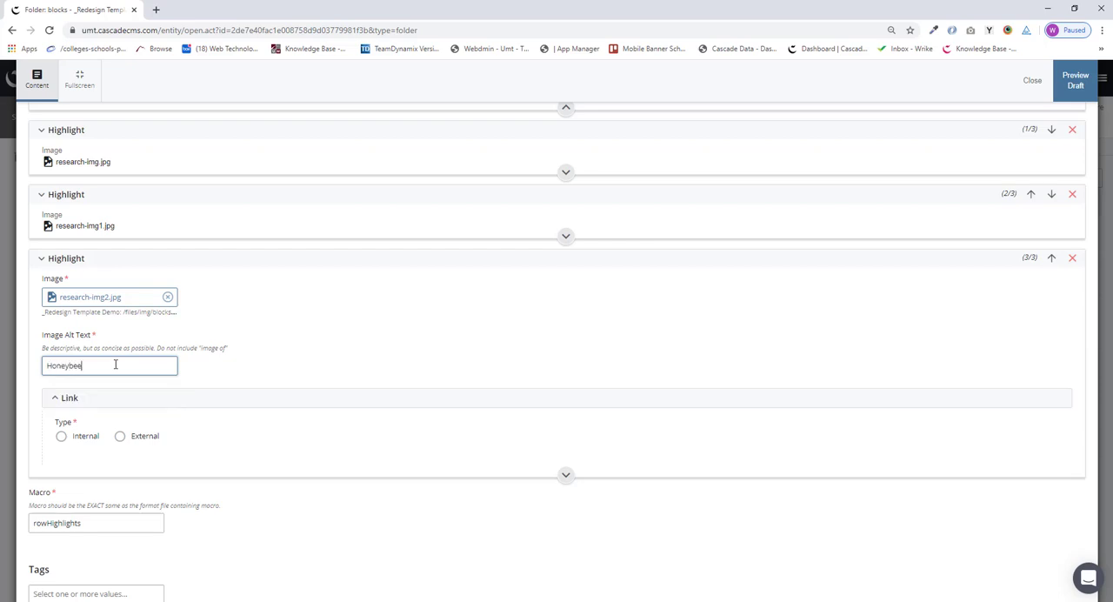
text(on hive)
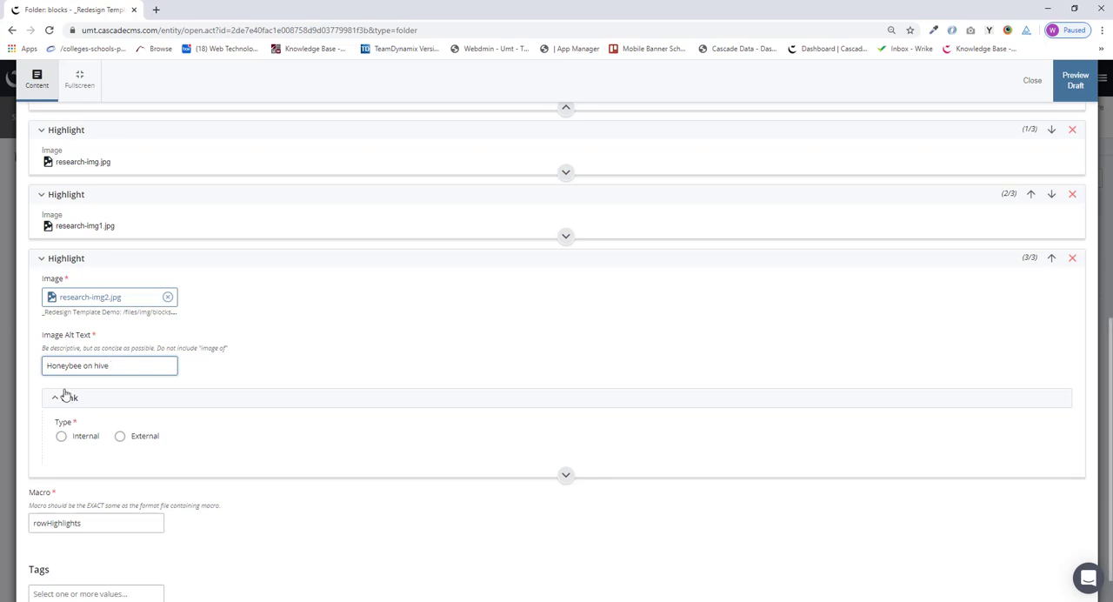
click(119, 435)
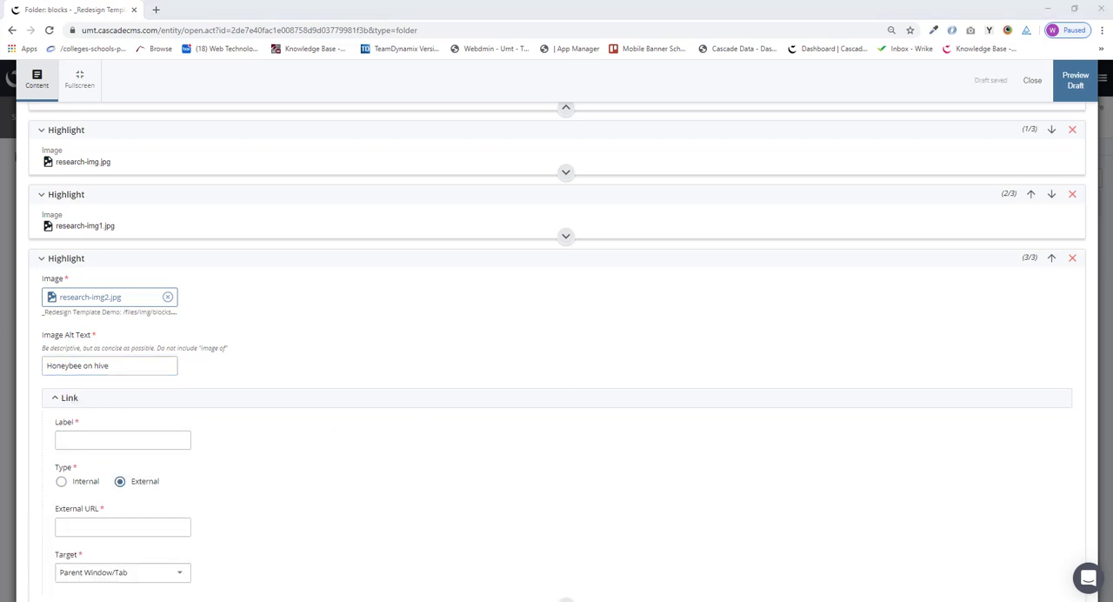
mouse_move(247, 412)
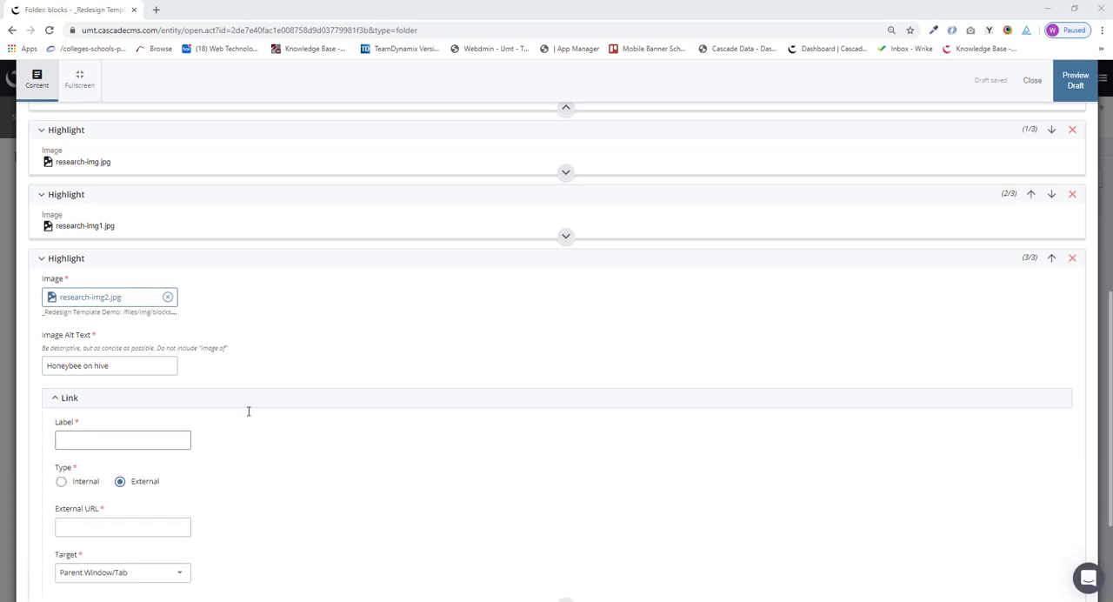
text(http://www.umt.edu/aaso/)
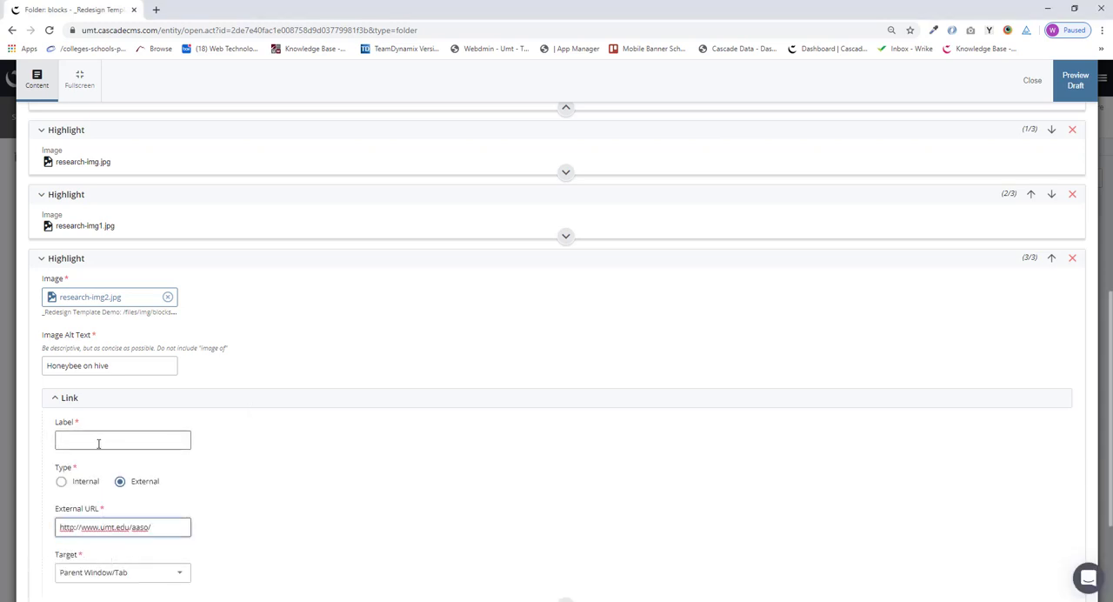
click(122, 440)
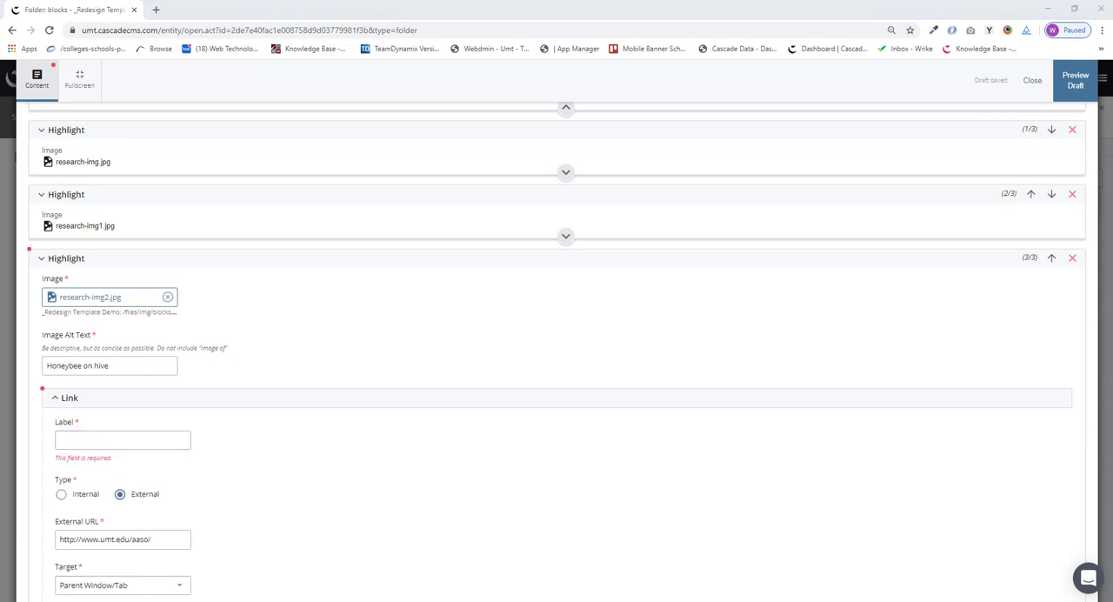
click(121, 438)
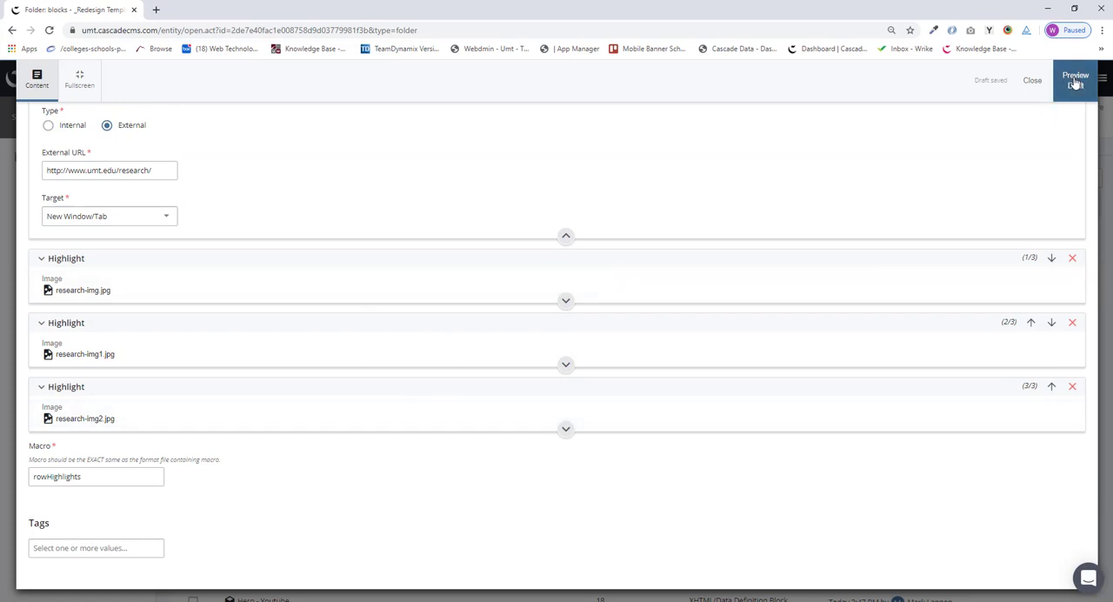
- Save the block draft and submit it with the comment 'First version.'
click(1046, 80)
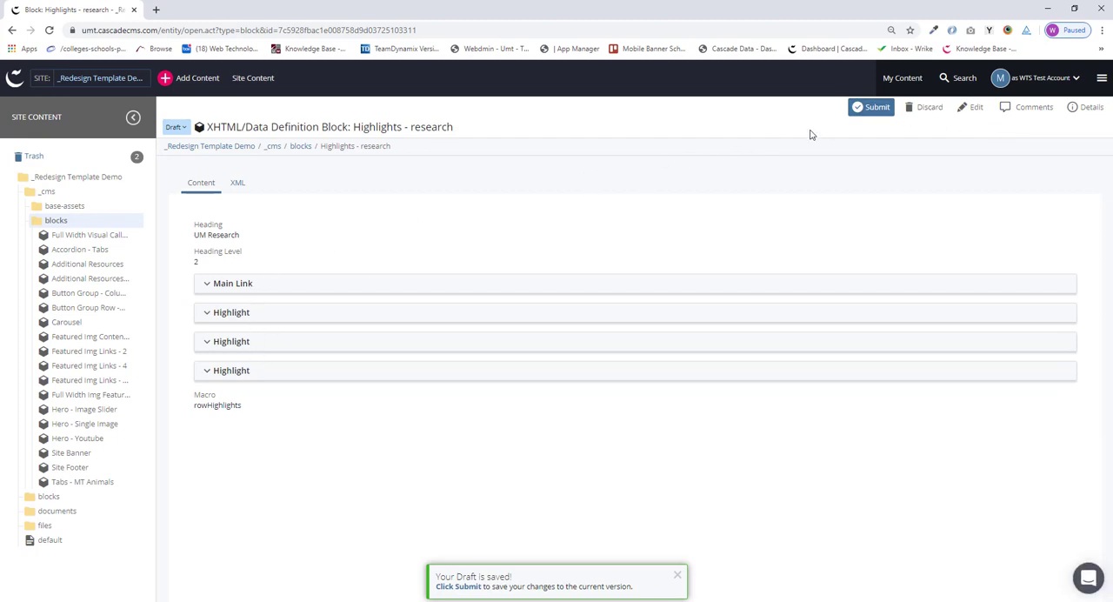
click(871, 108)
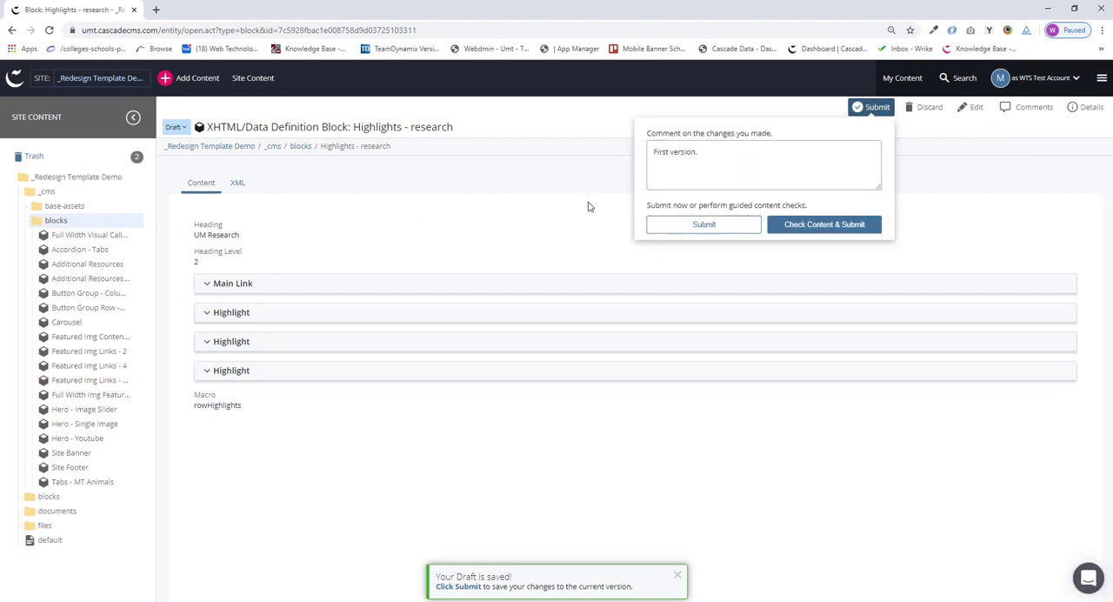
mouse_move(671, 236)
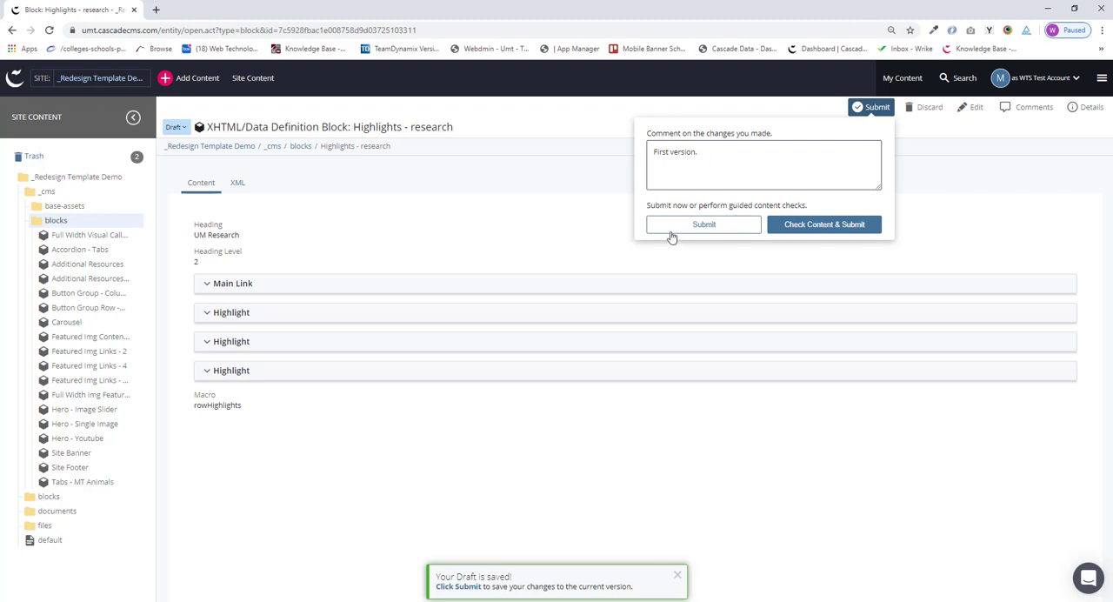
click(703, 224)
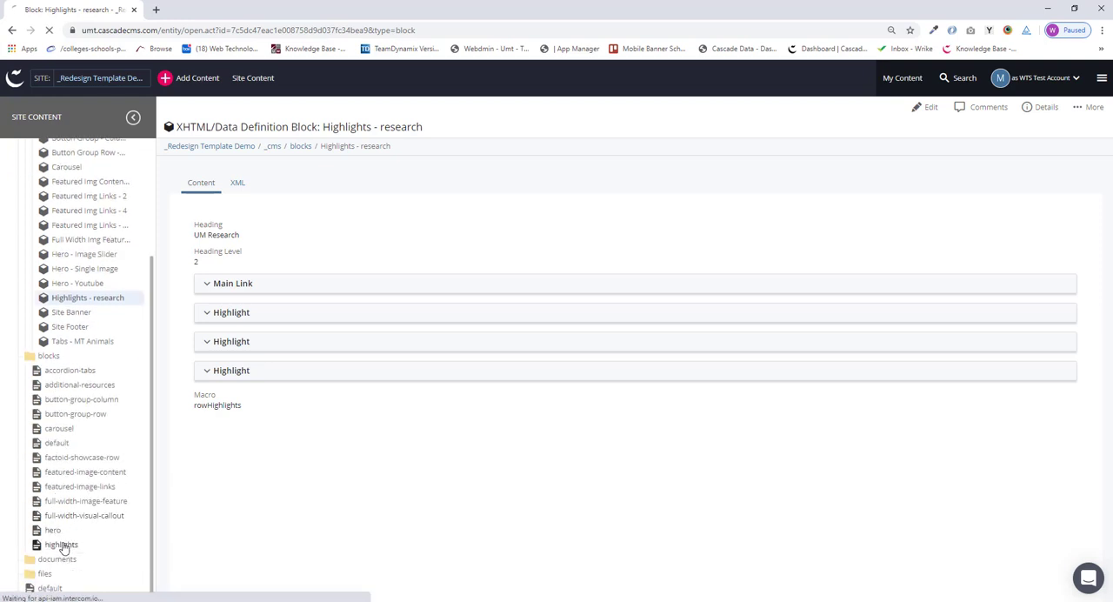
- Open the Highlights page from Site Content and start editing its Content row
click(50, 545)
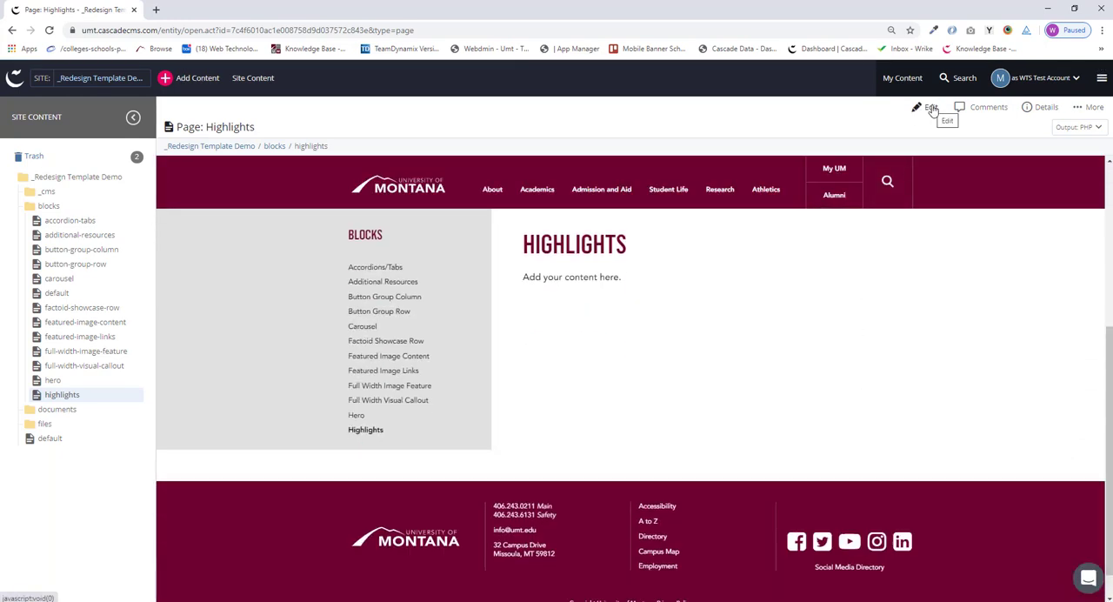
click(926, 108)
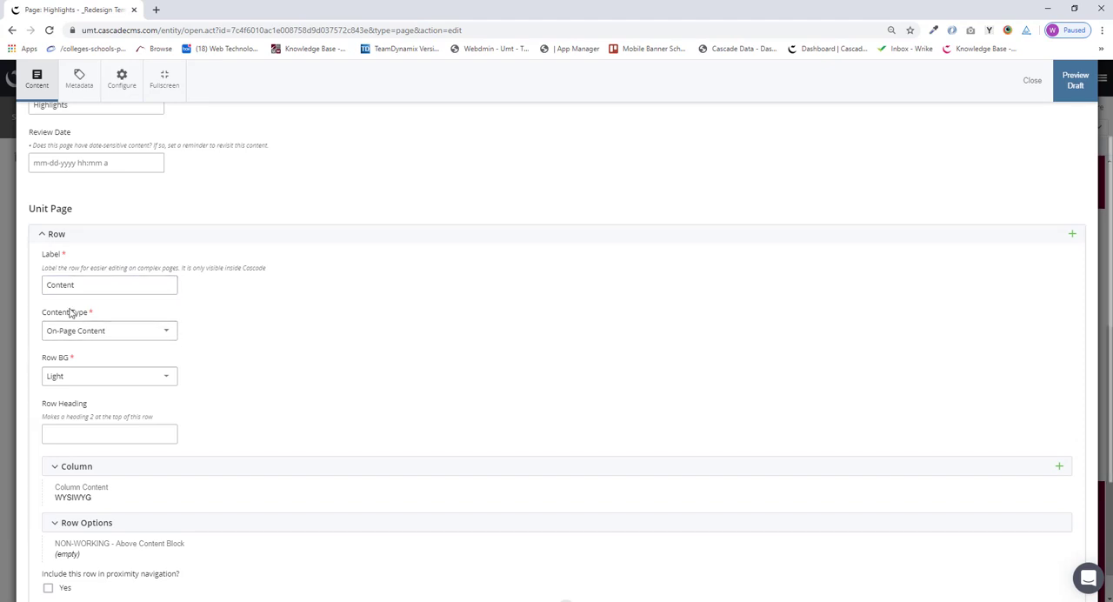
click(108, 285)
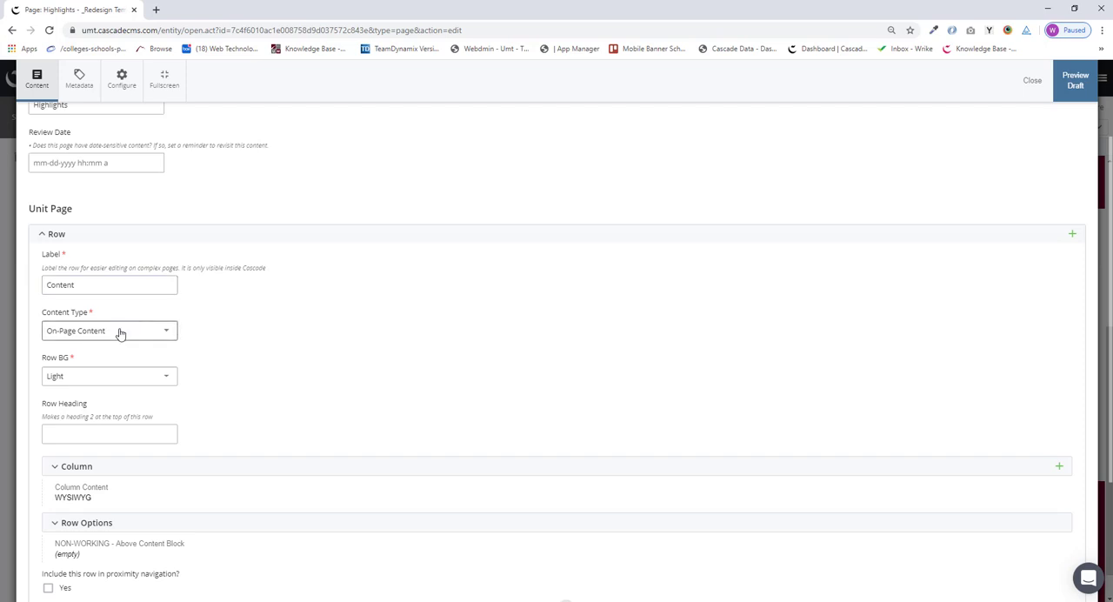
- Set the Content row to Row Block and choose the 'Highlights - research' block for it
click(108, 330)
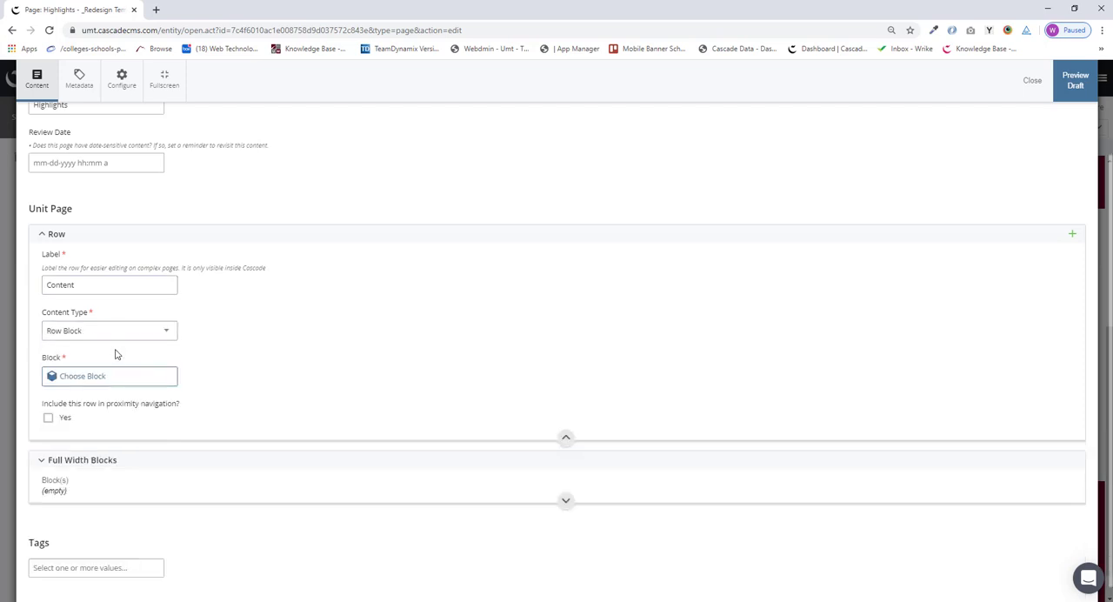
click(96, 375)
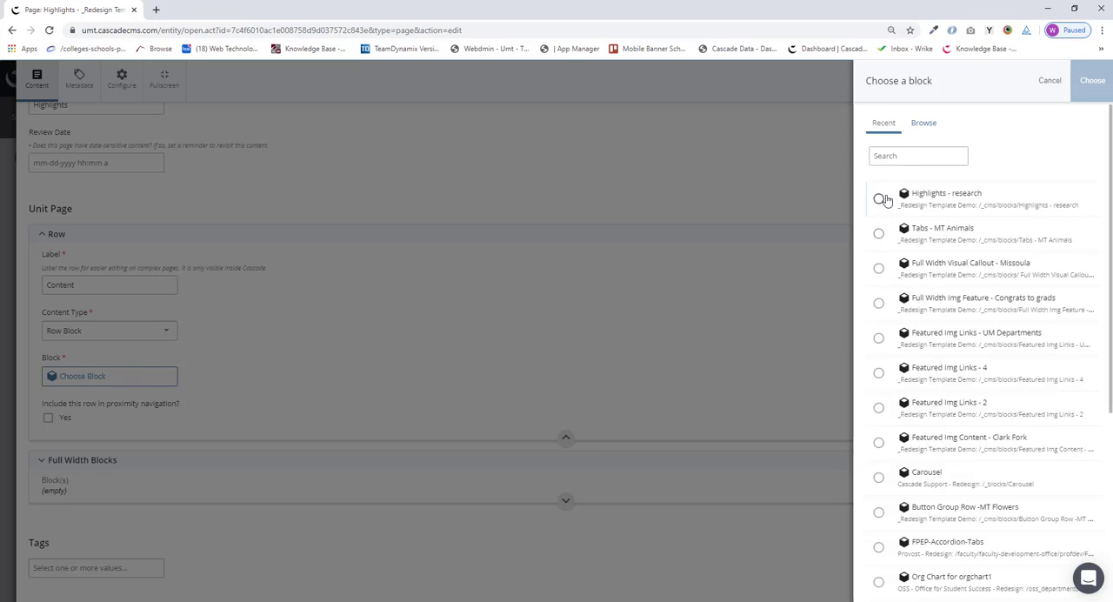
click(878, 198)
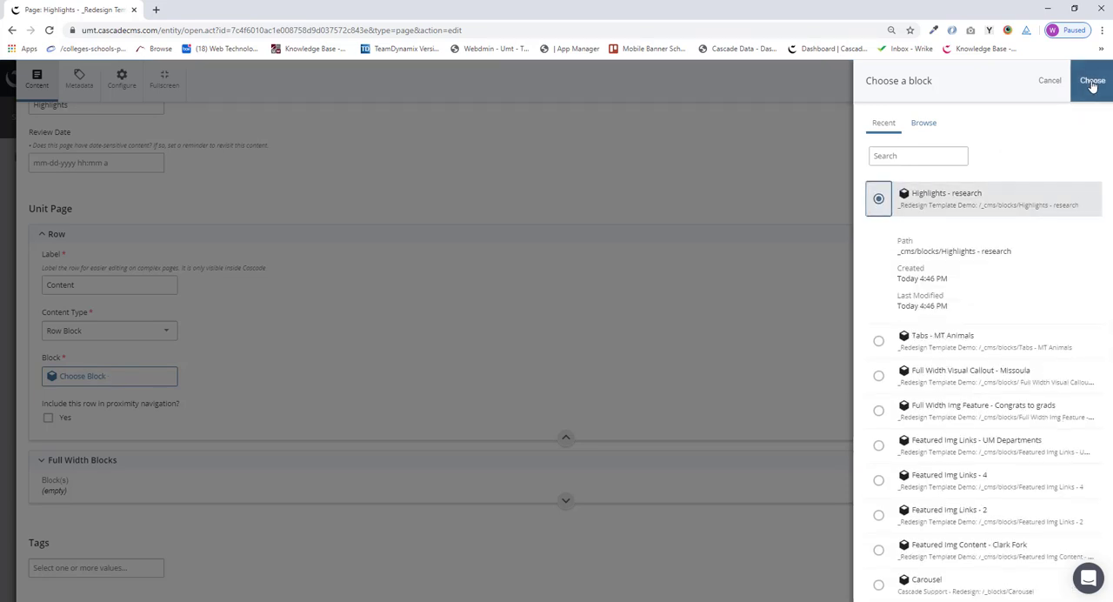
click(1085, 80)
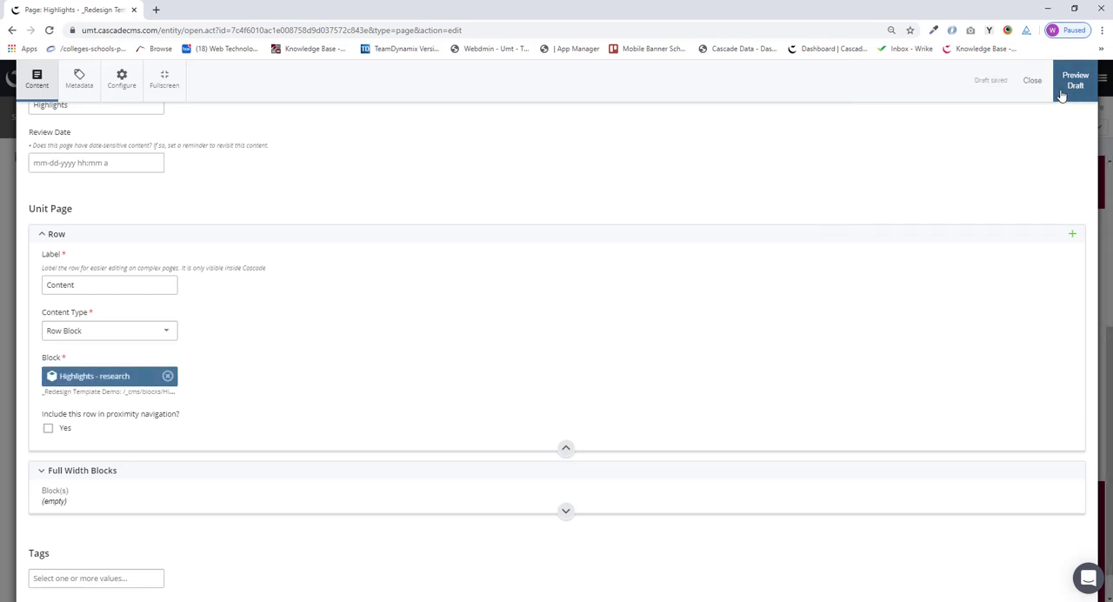
- Preview the draft showing the UM Research row, then submit the page with its change comment
click(1074, 80)
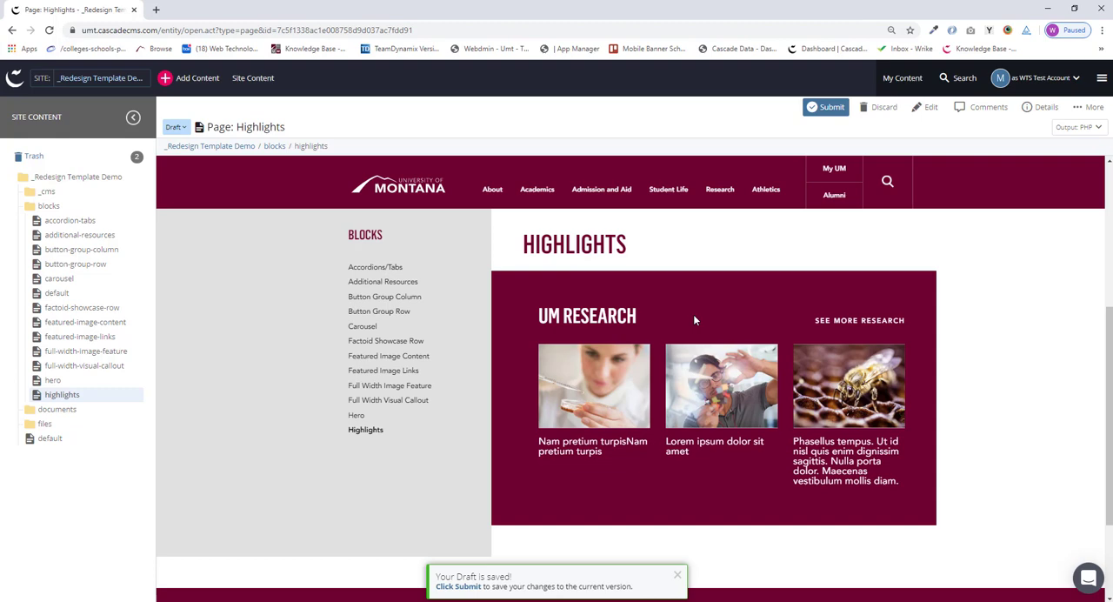
mouse_move(845, 327)
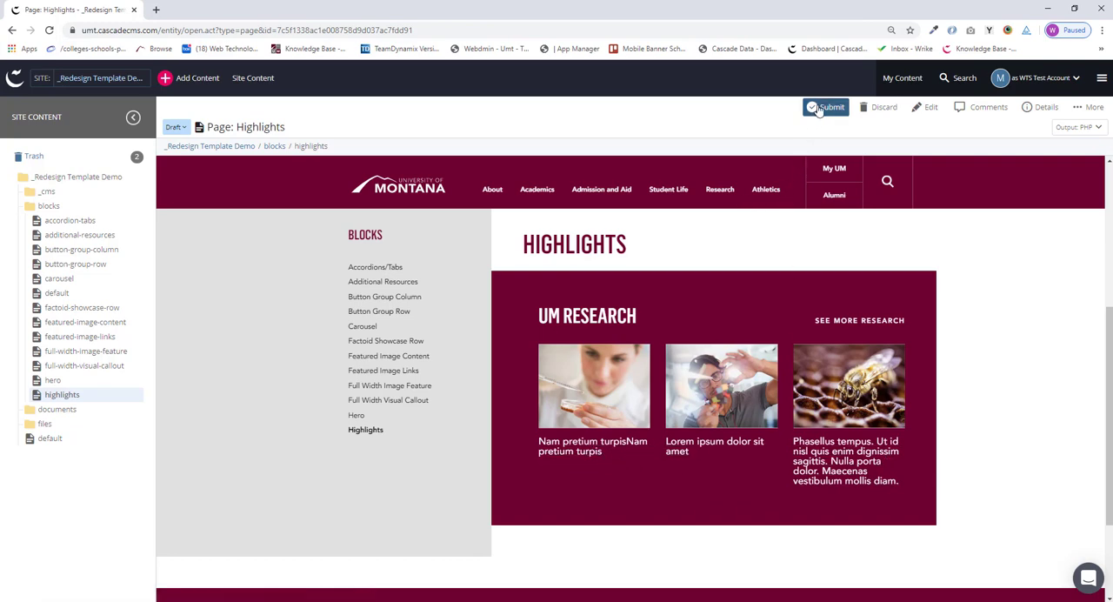
click(824, 106)
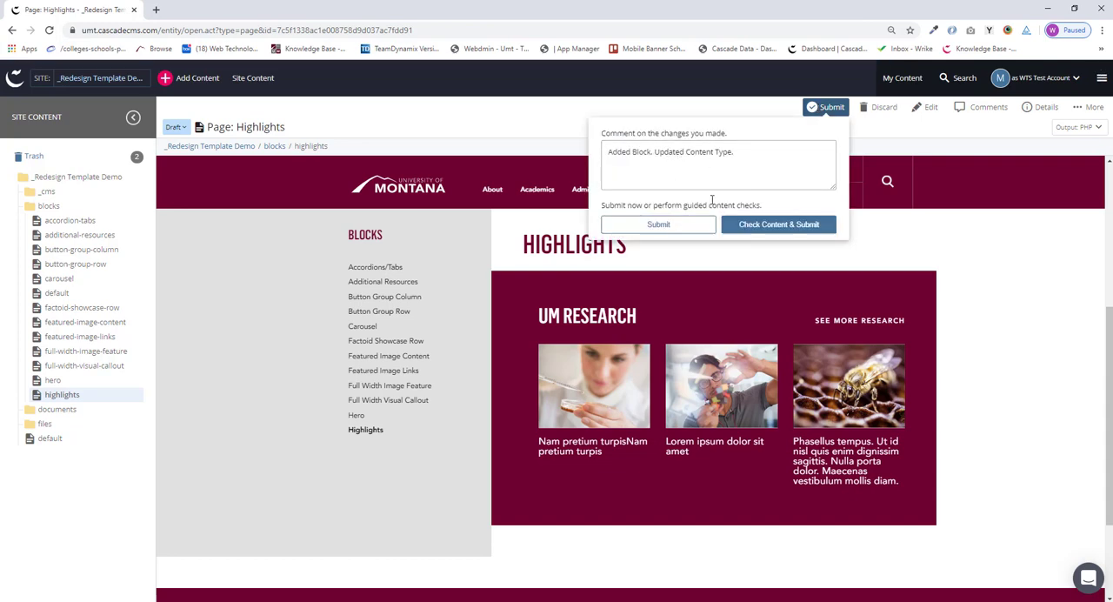
click(657, 224)
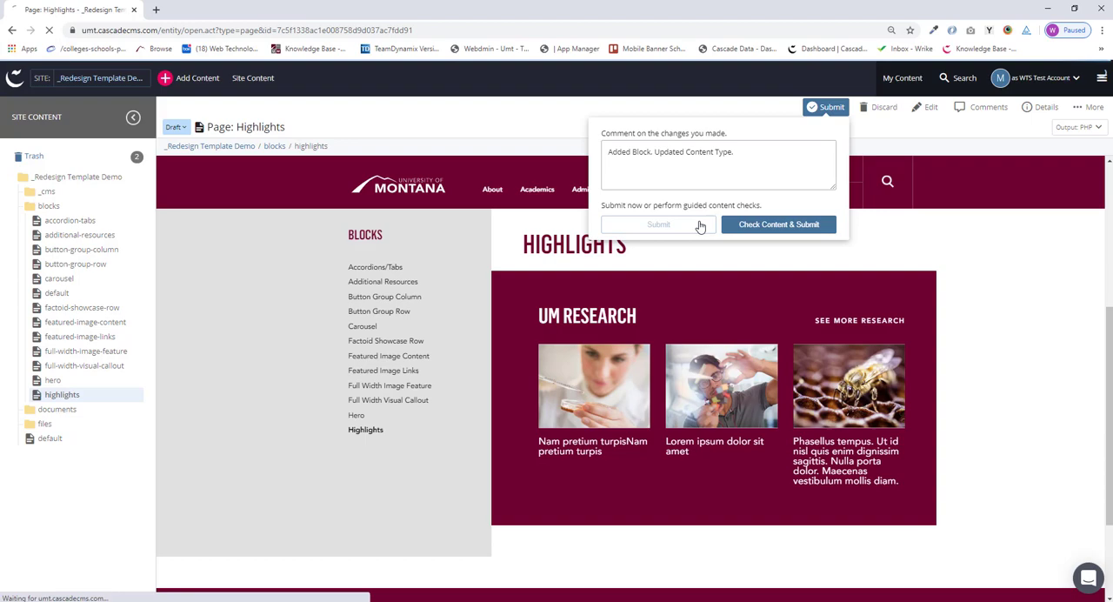